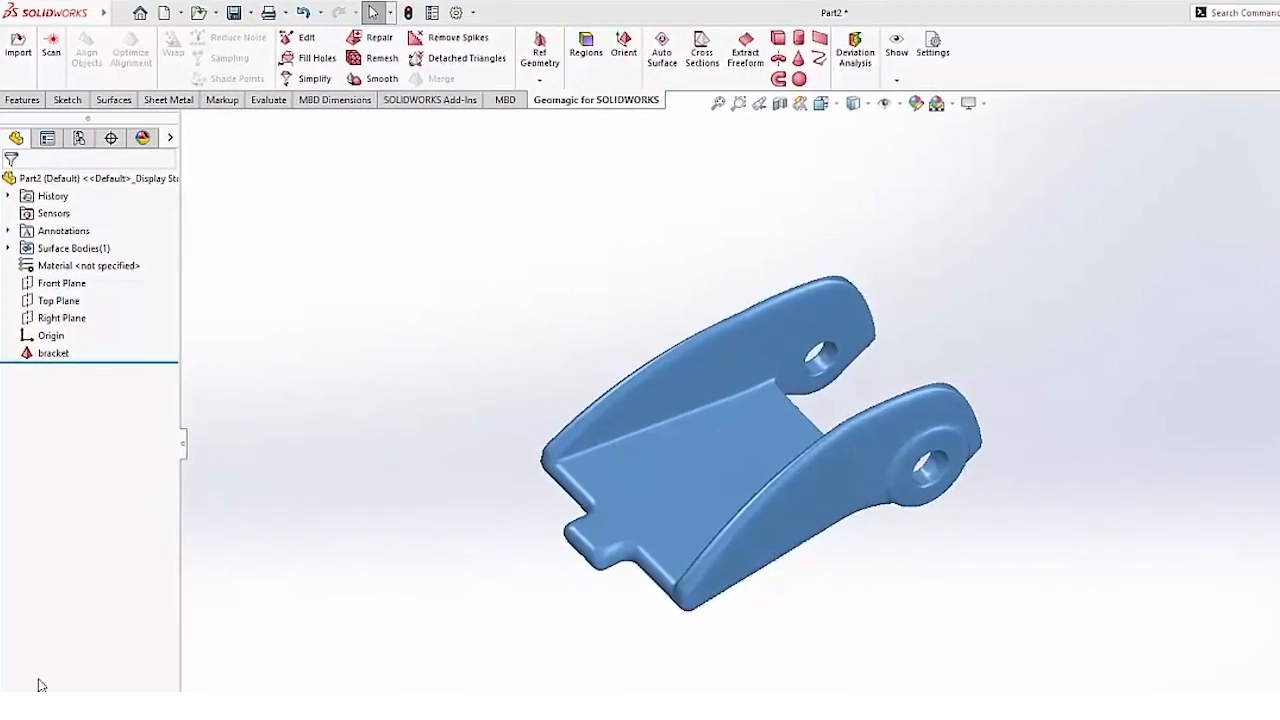
mouse_move(312, 408)
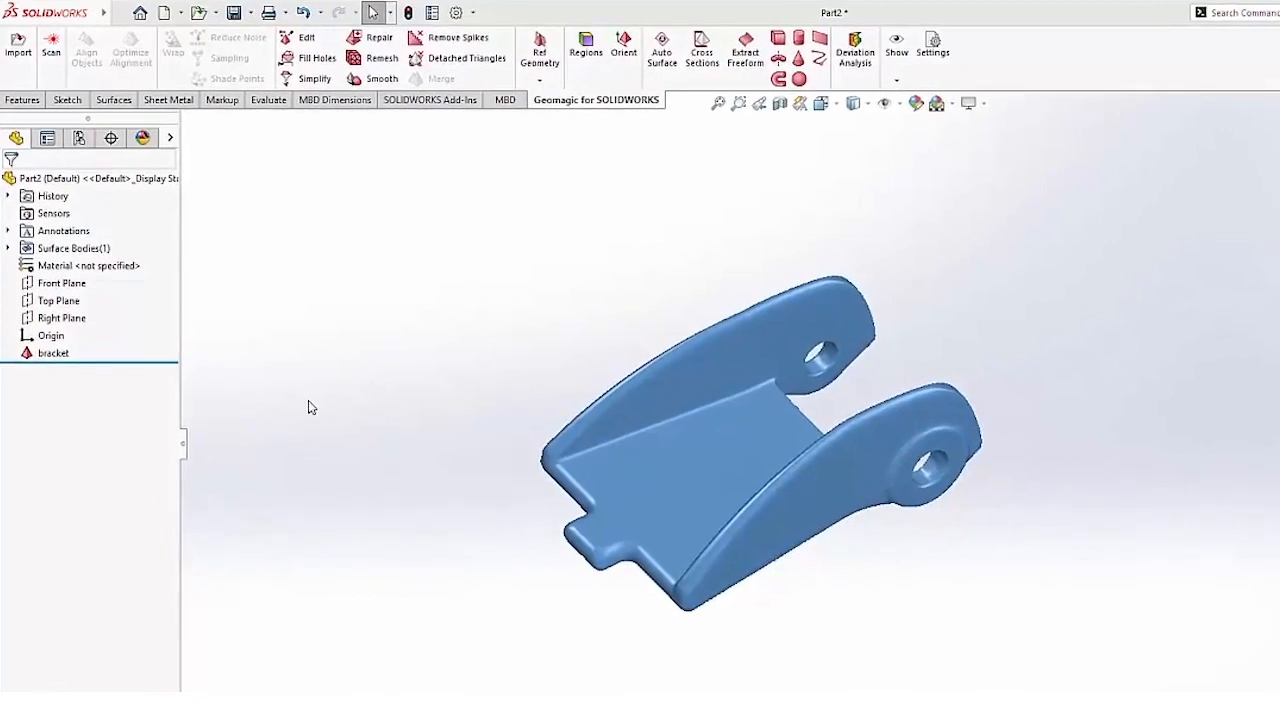
- Show the default planes against the bracket mesh to compare its initial orientation
click(60, 284)
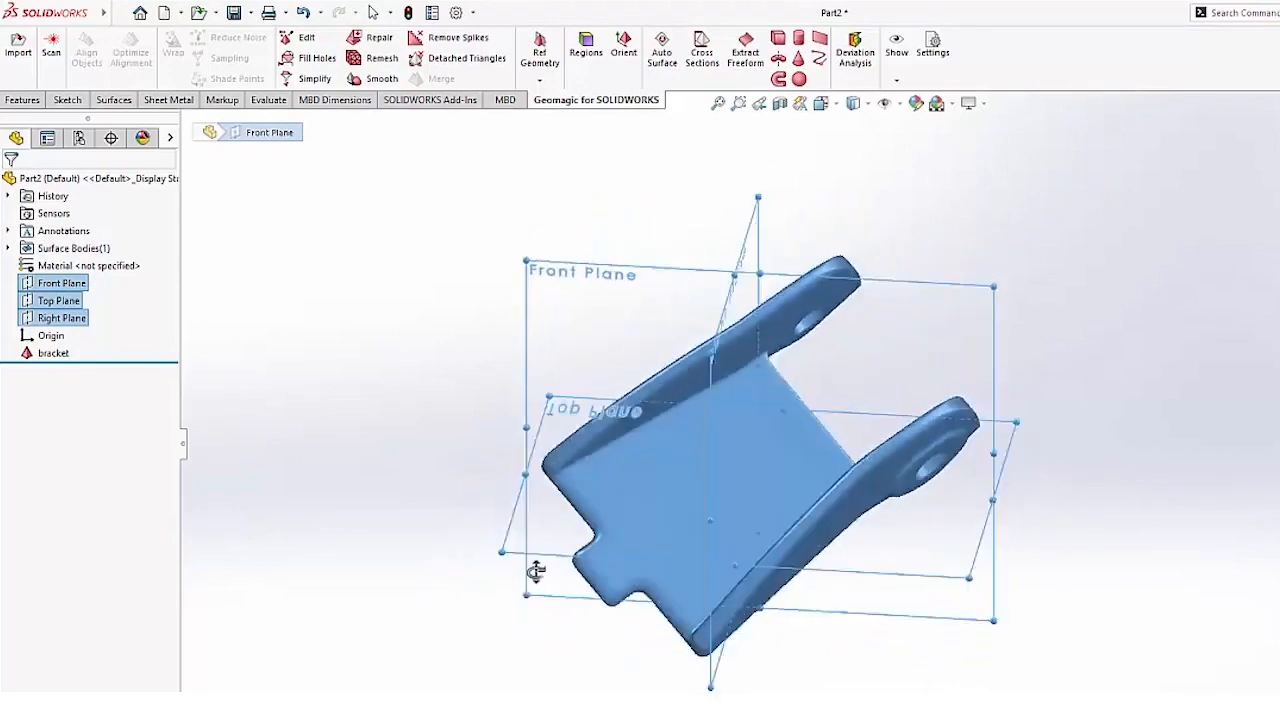
drag(536, 572, 472, 594)
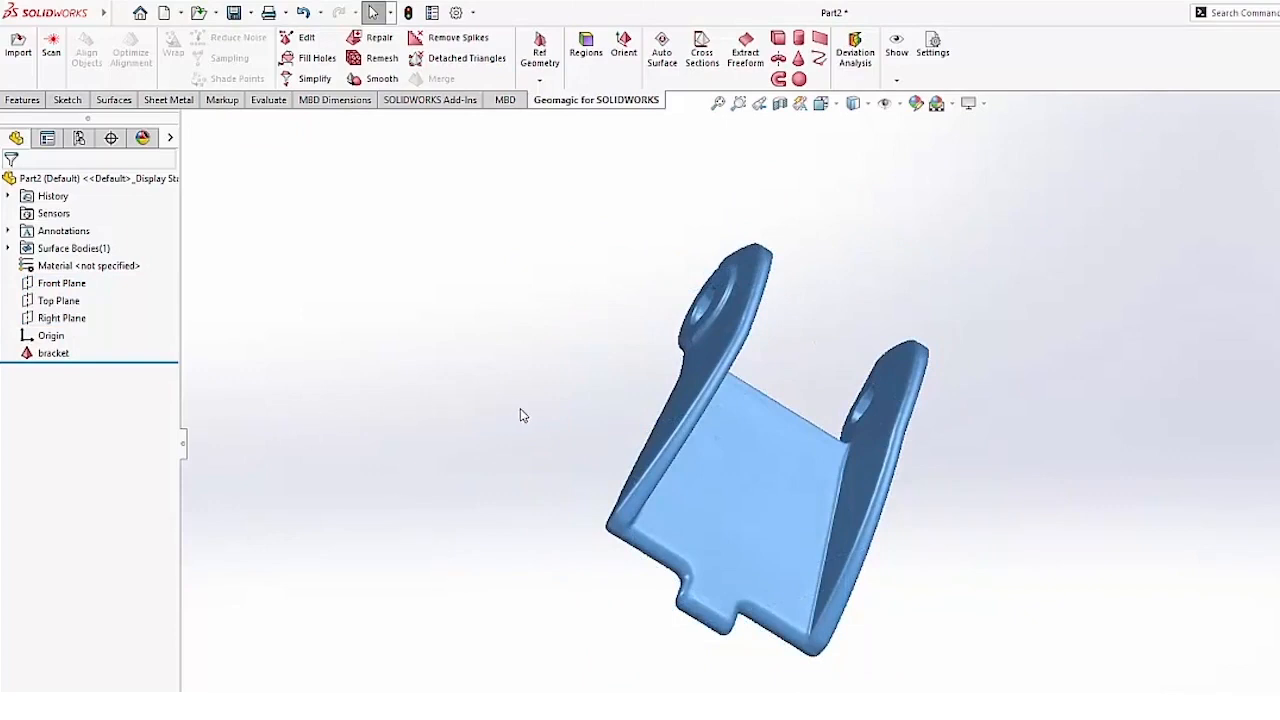
mouse_move(532, 388)
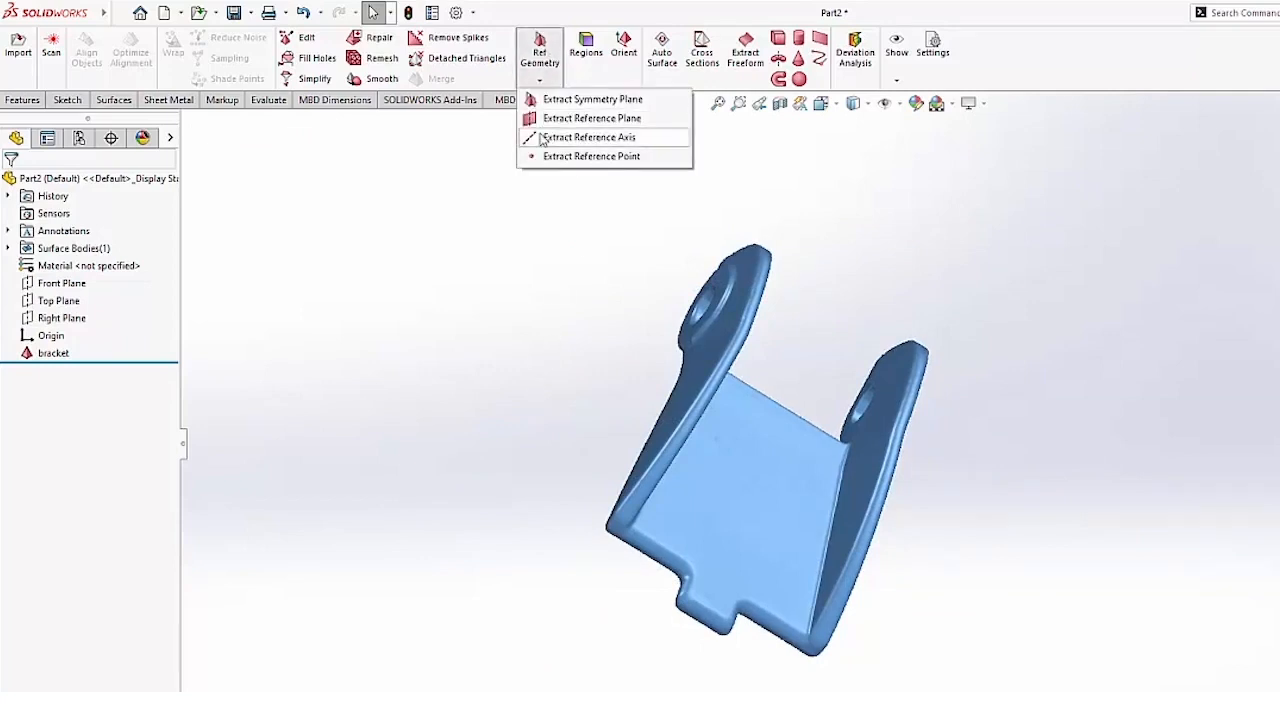
- Extract reference Axis1 through the two mounting-hole surfaces of the mesh
click(590, 136)
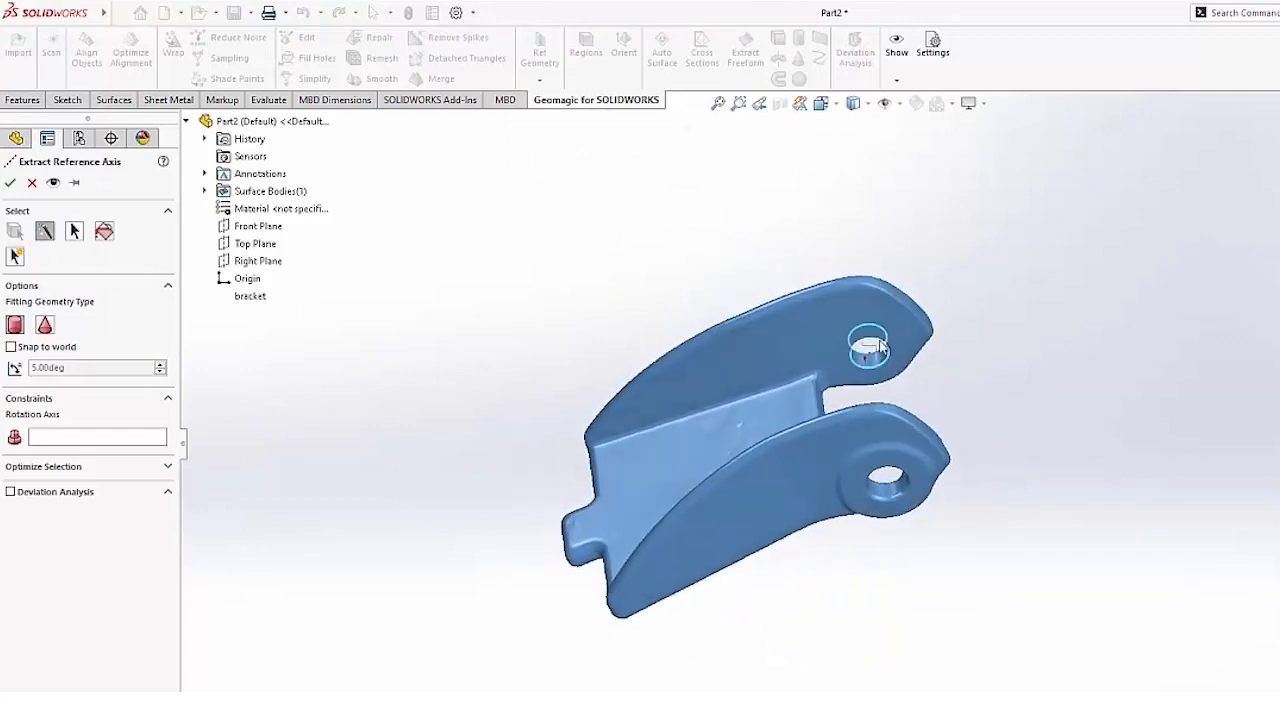
click(868, 348)
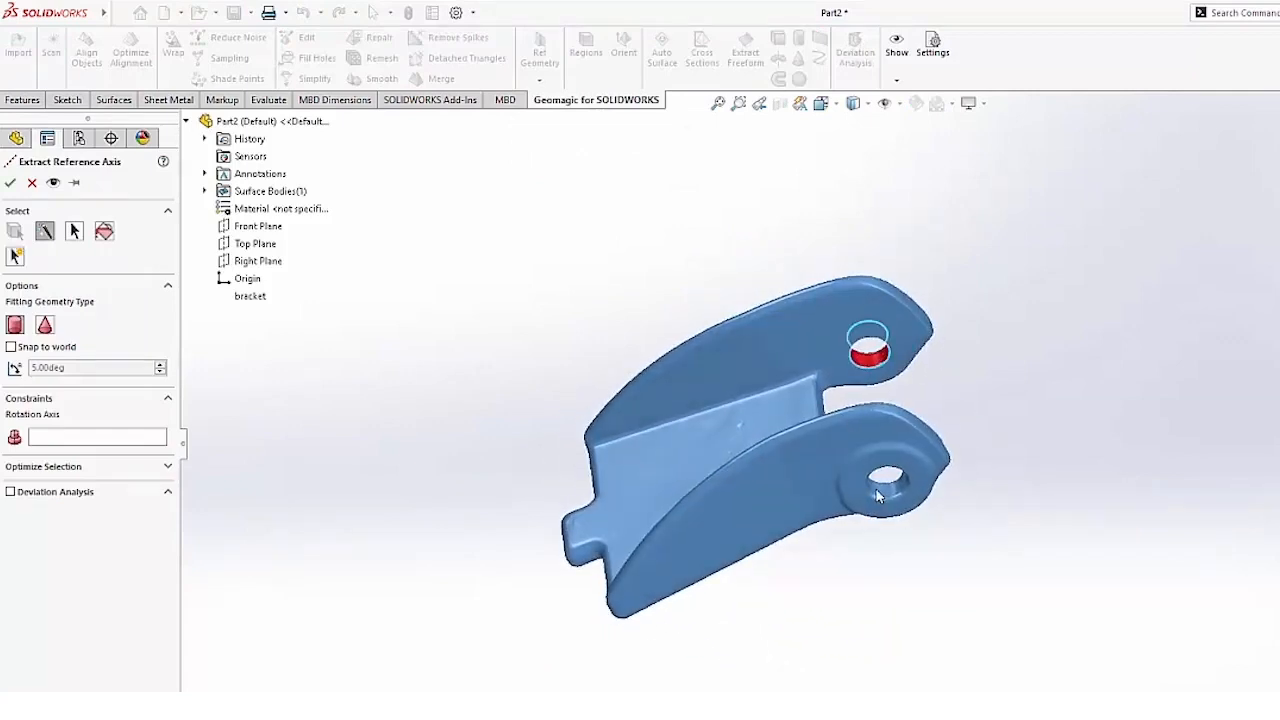
click(888, 480)
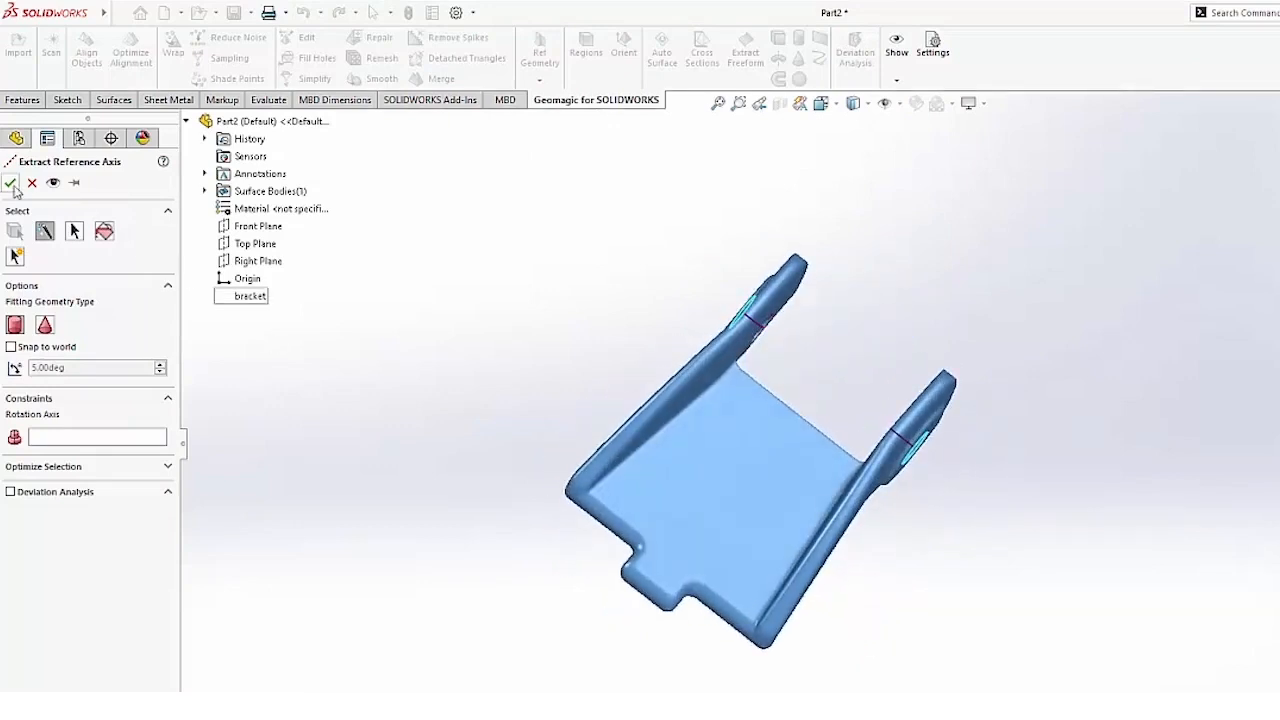
click(10, 182)
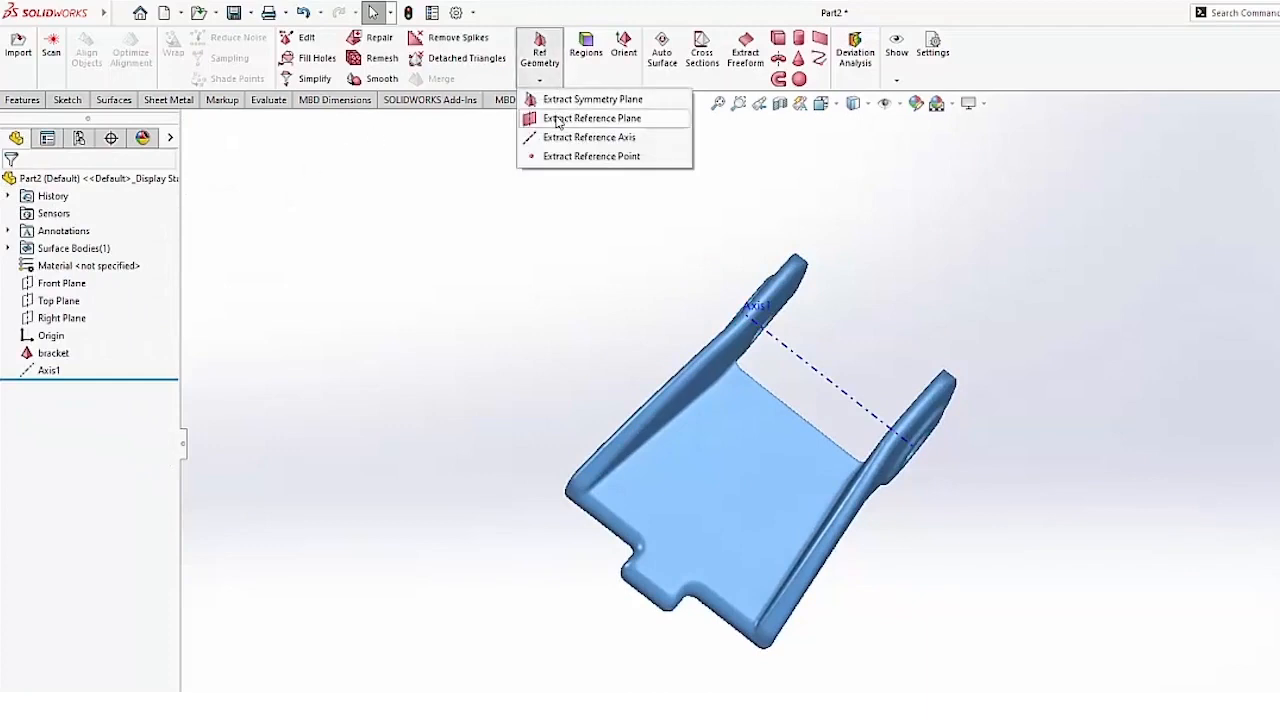
- Extract 'bracket symmetry plane1' bisecting the bracket, then begin extracting reference Plane2
click(592, 100)
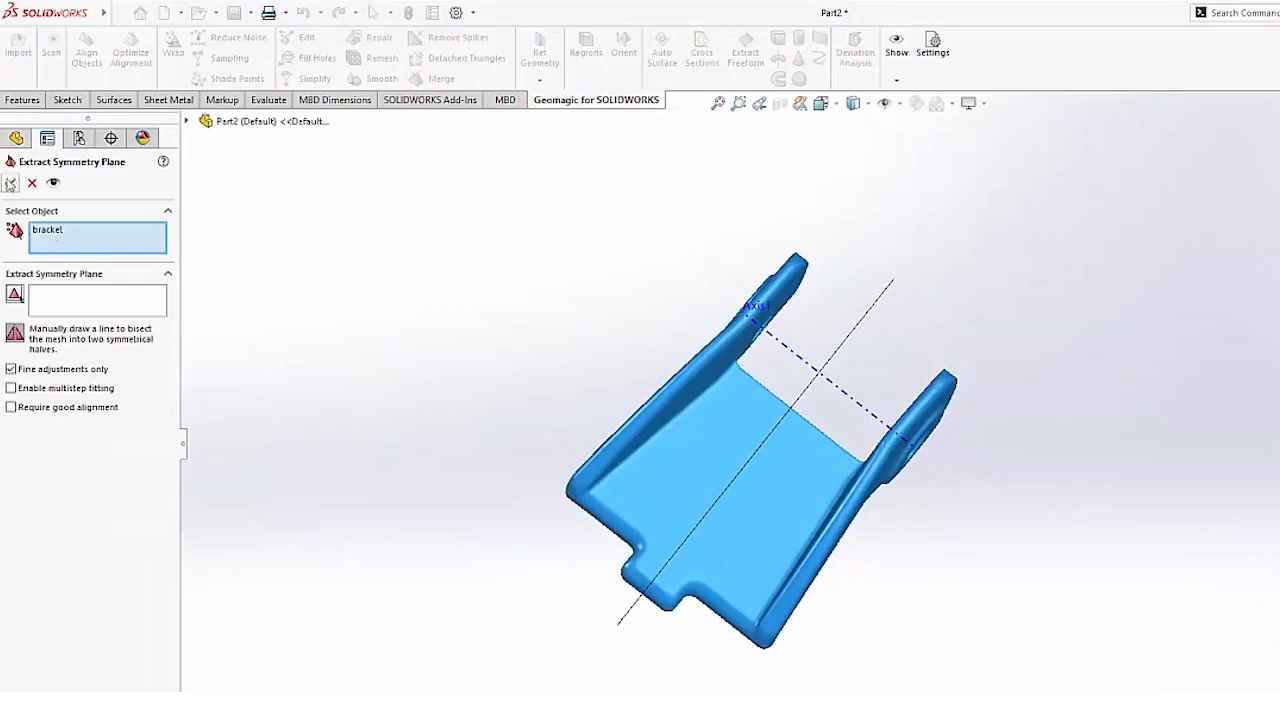
click(12, 182)
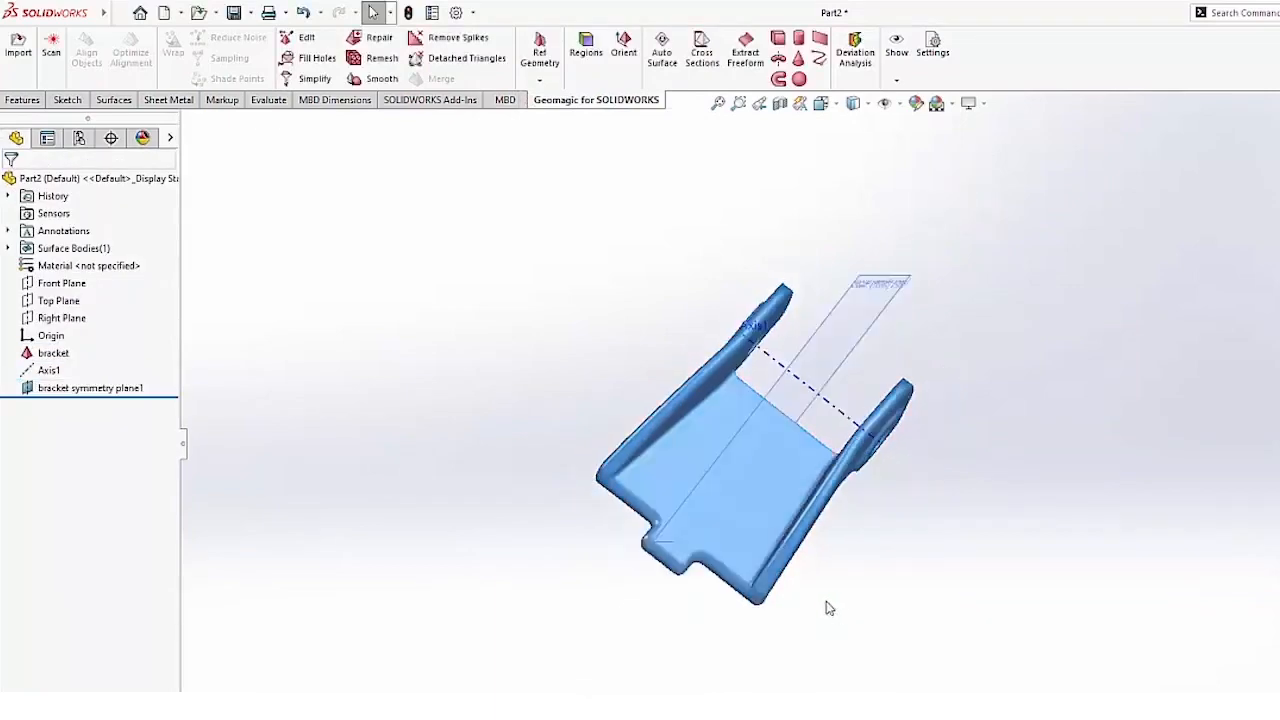
drag(830, 608, 824, 522)
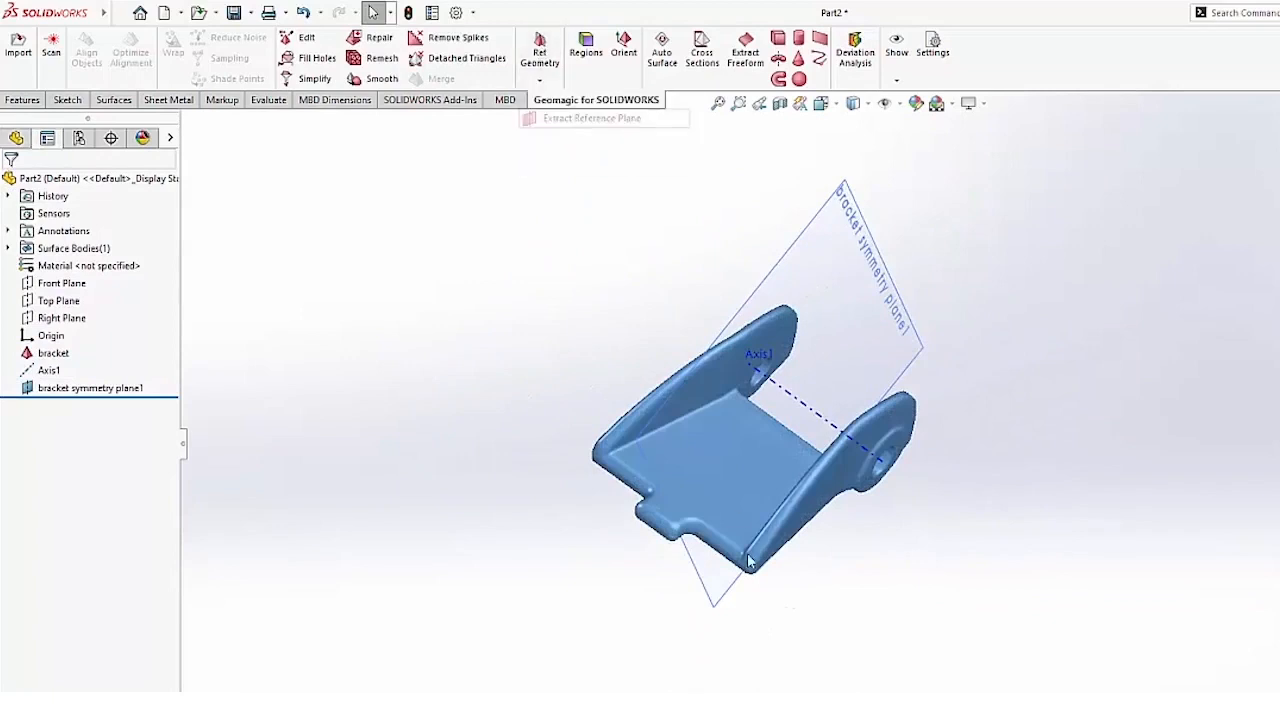
click(592, 118)
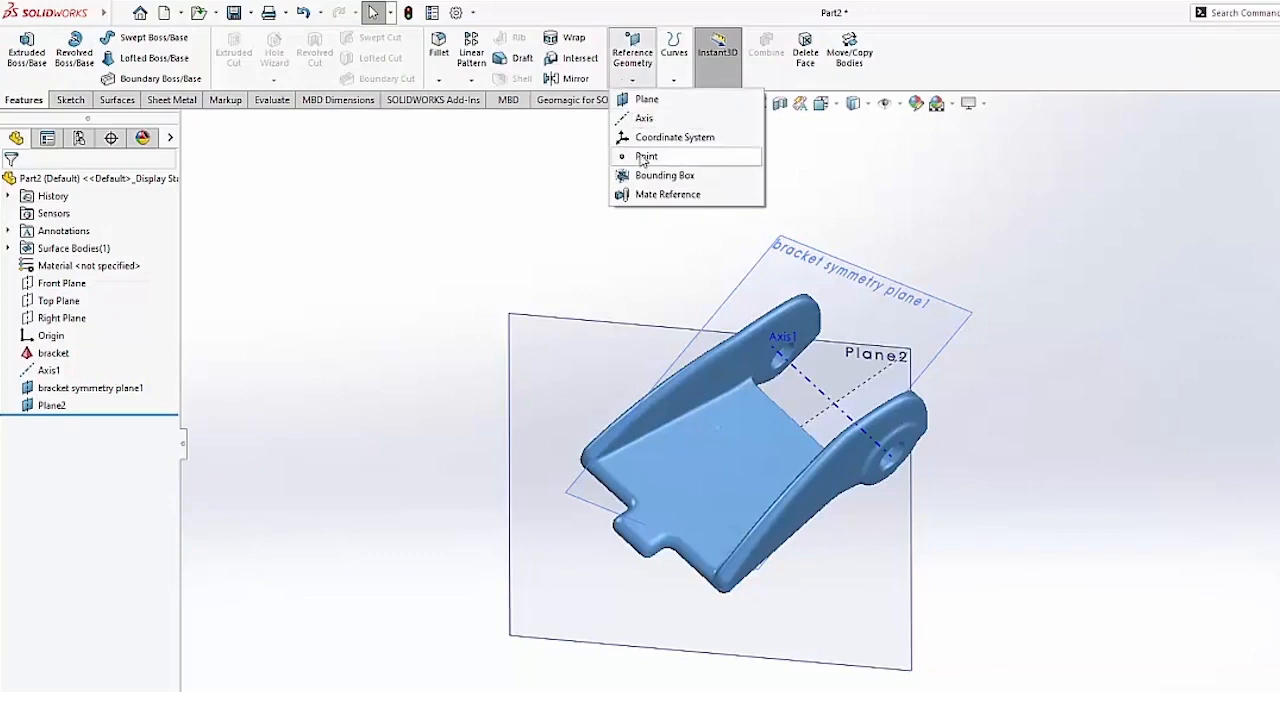
- Create Point1 at the intersection of Axis1 and bracket symmetry plane1
click(646, 156)
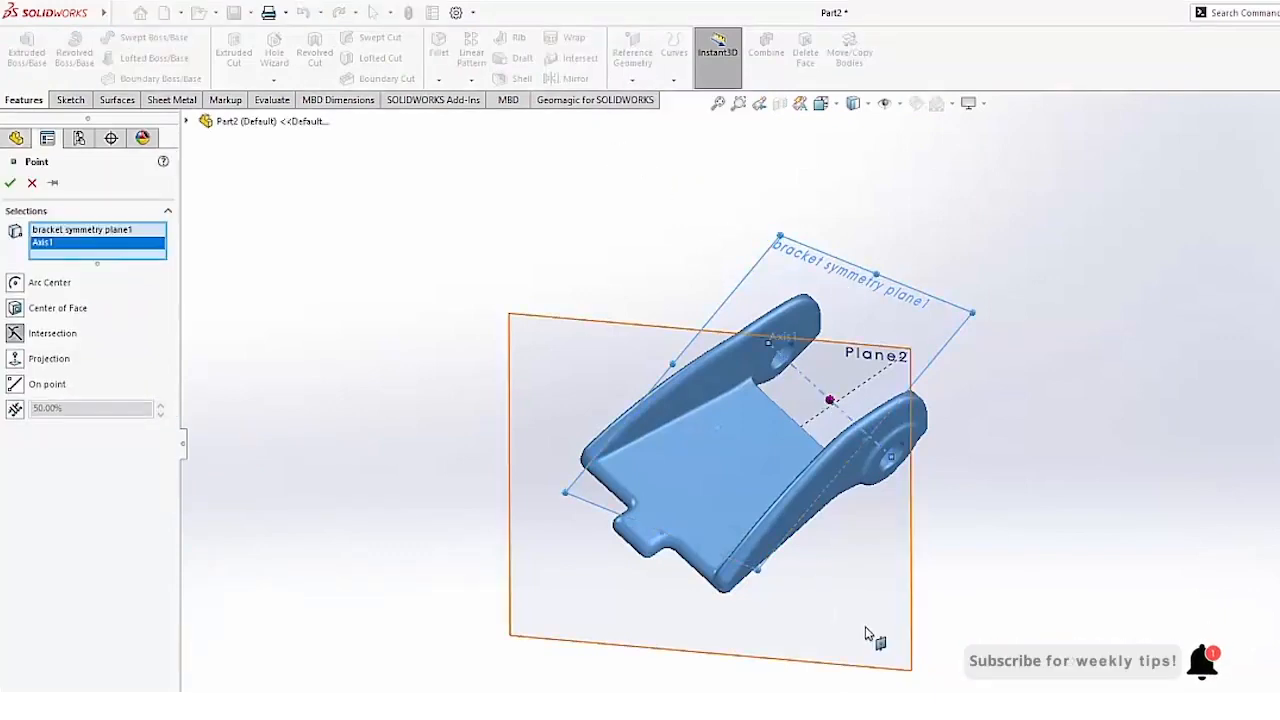
click(10, 184)
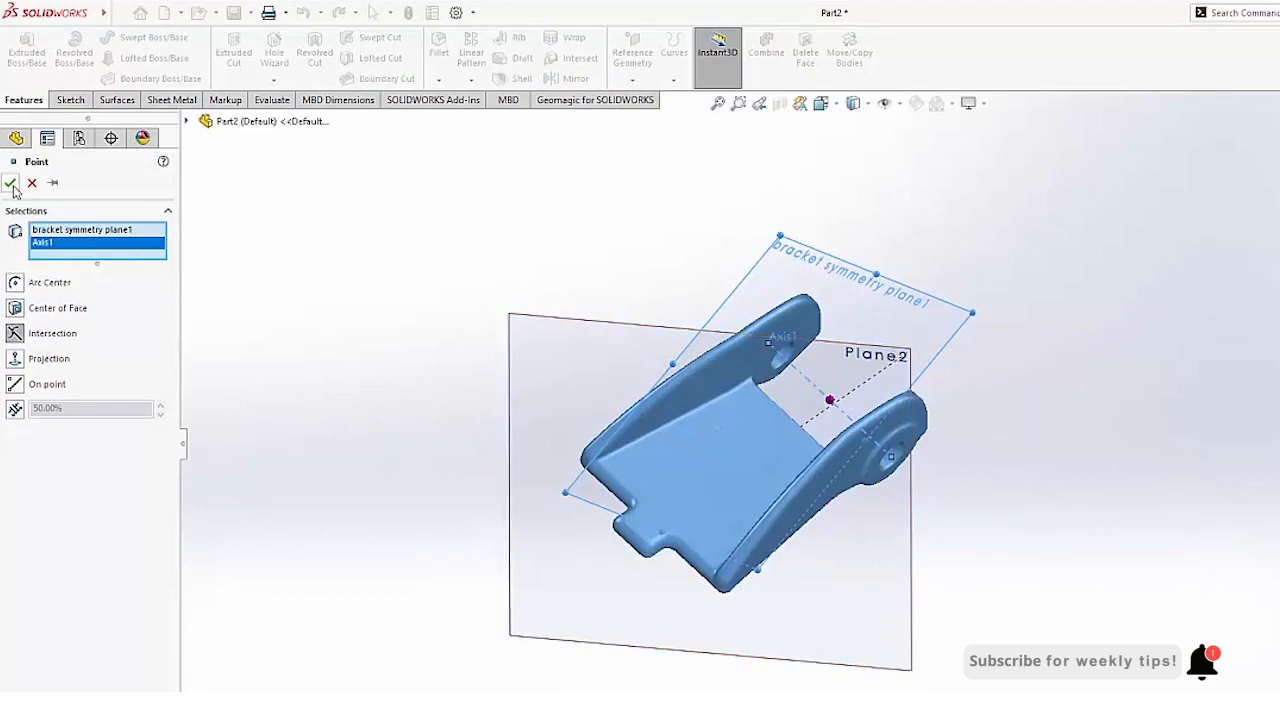
click(10, 184)
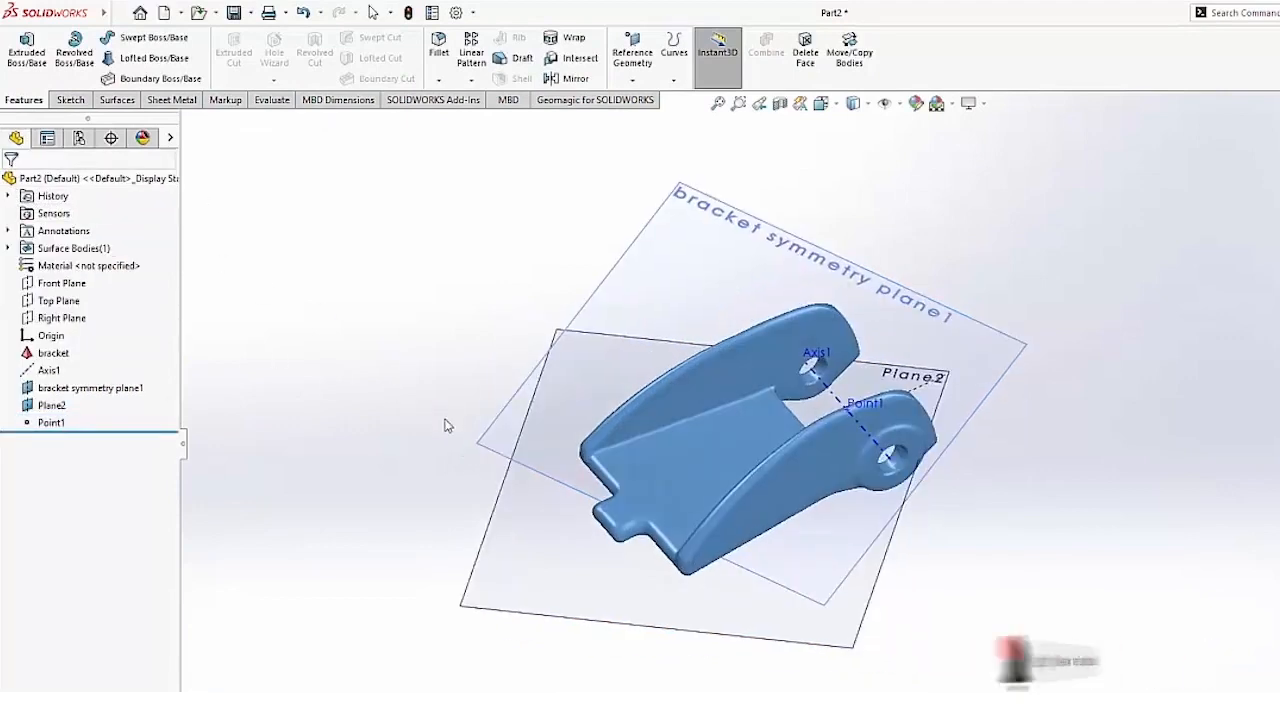
- Start the Orient command and assign Plane2 as the Z-axis reference
click(594, 100)
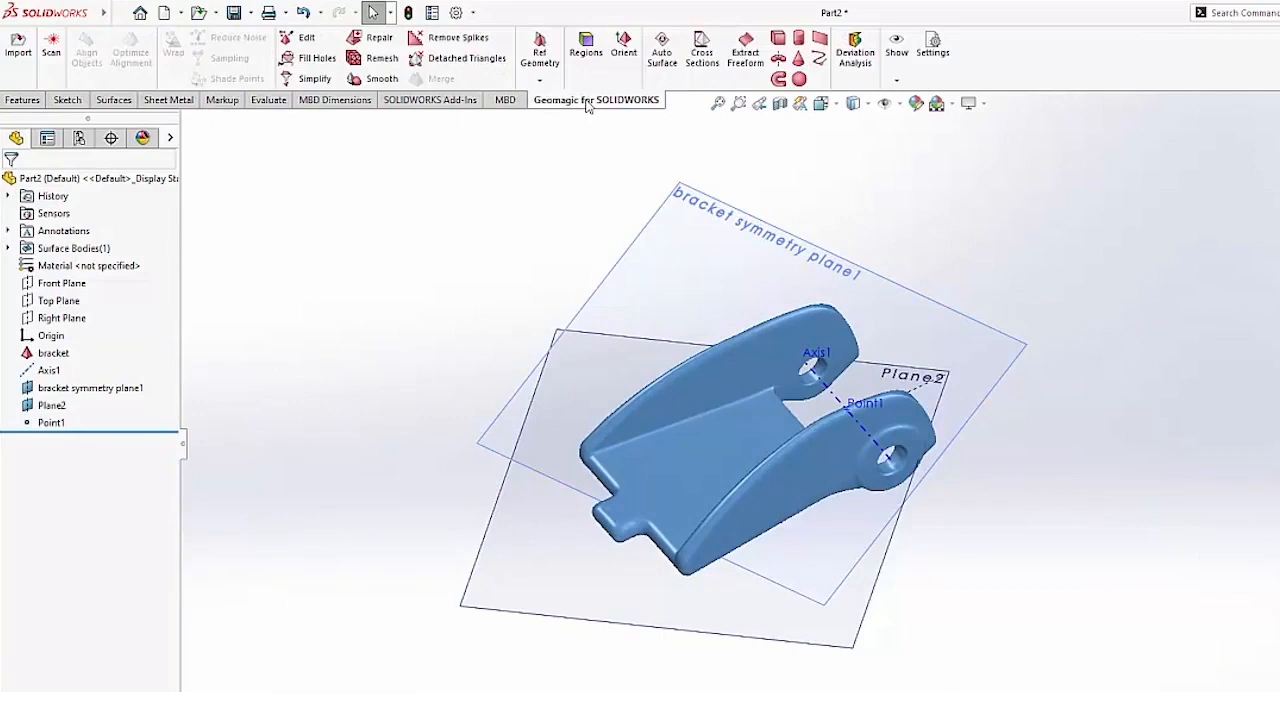
mouse_move(624, 52)
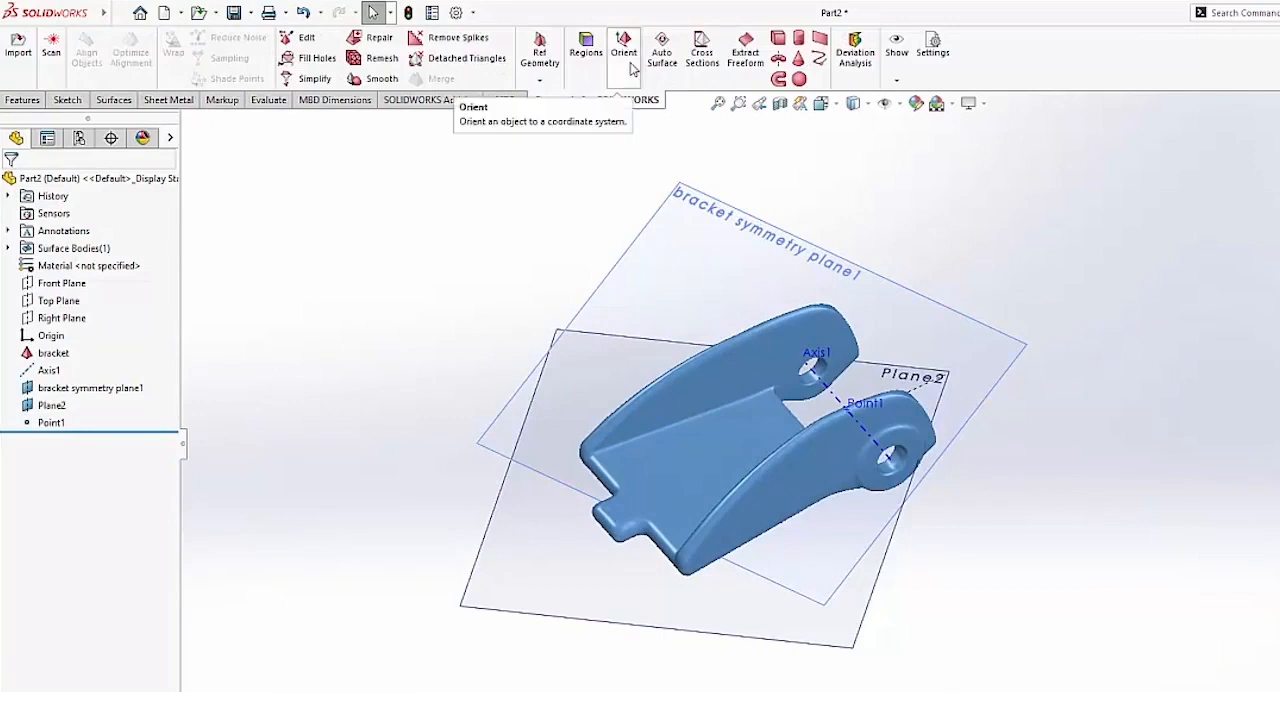
click(624, 50)
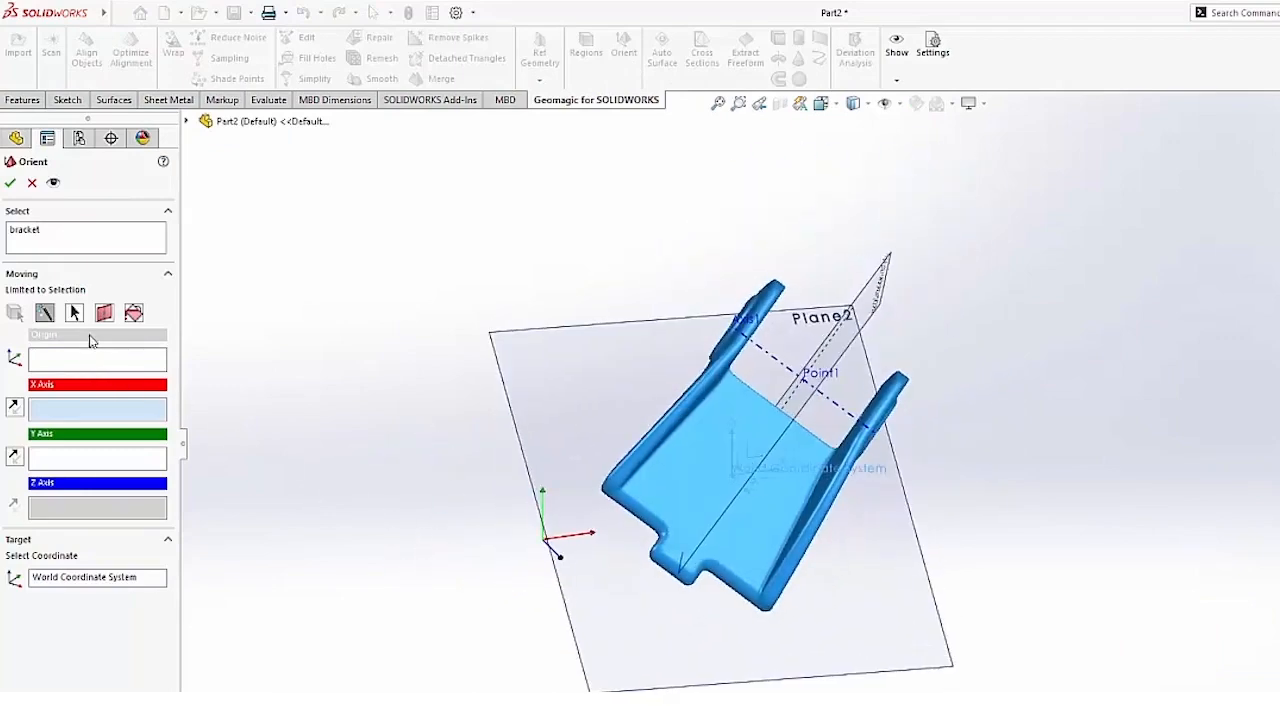
click(104, 312)
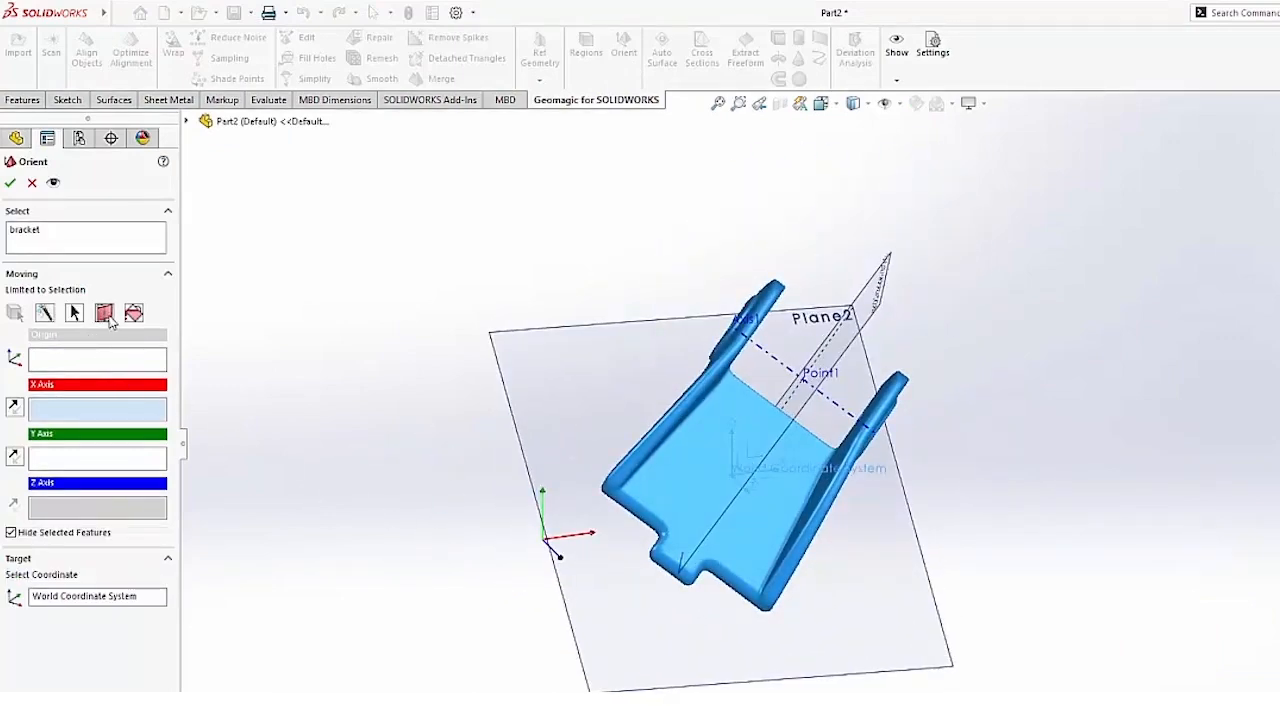
click(104, 312)
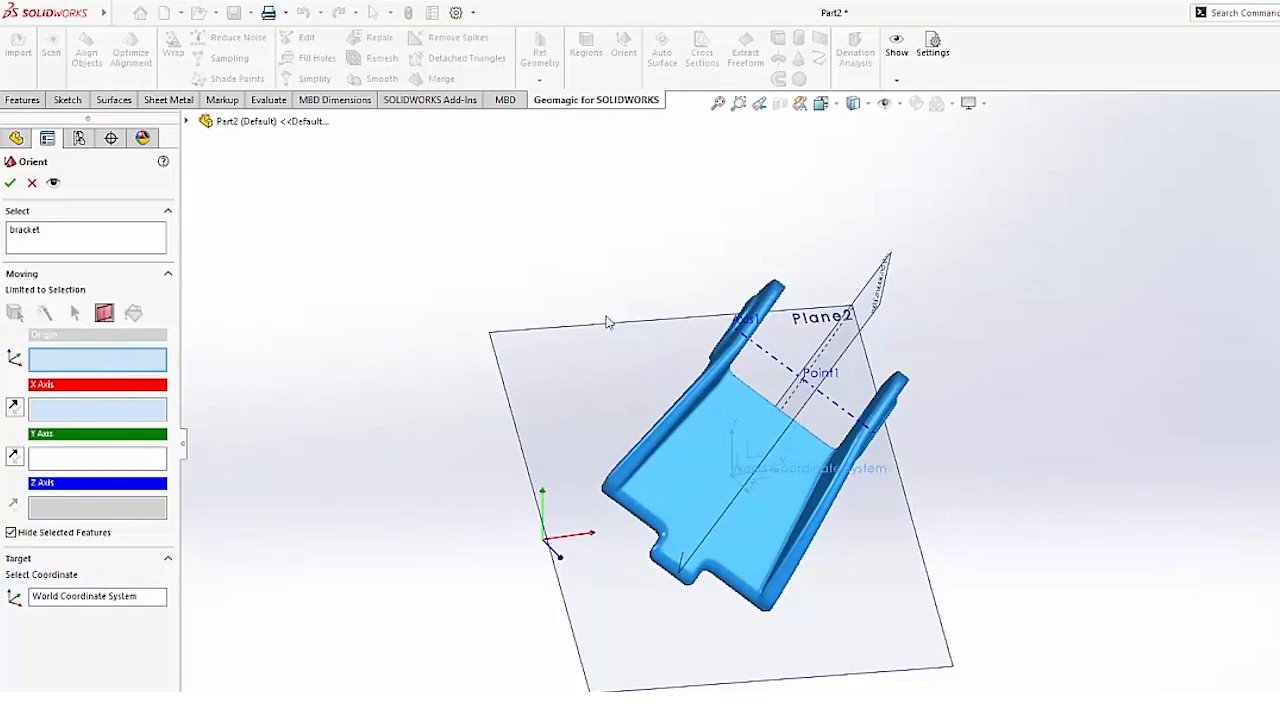
click(810, 384)
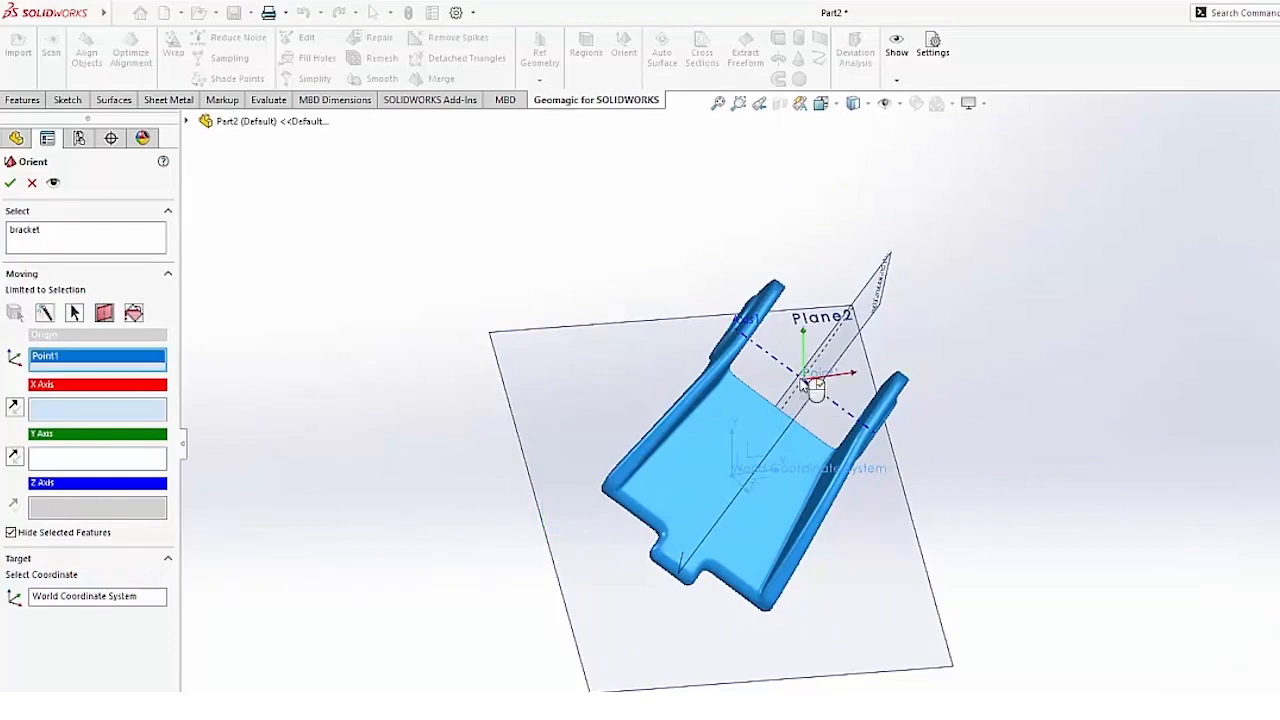
- Orbit the bracket to check the reference planes from several viewpoints
drag(800, 390, 784, 636)
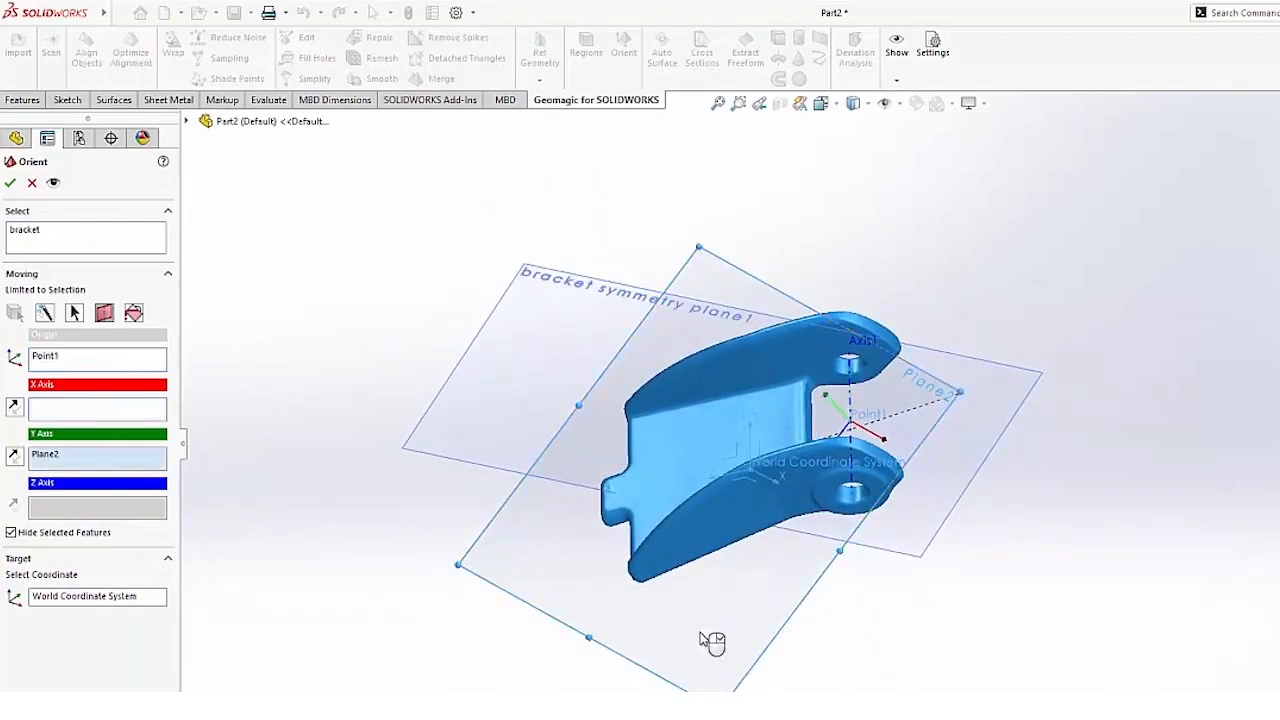
drag(712, 640, 826, 530)
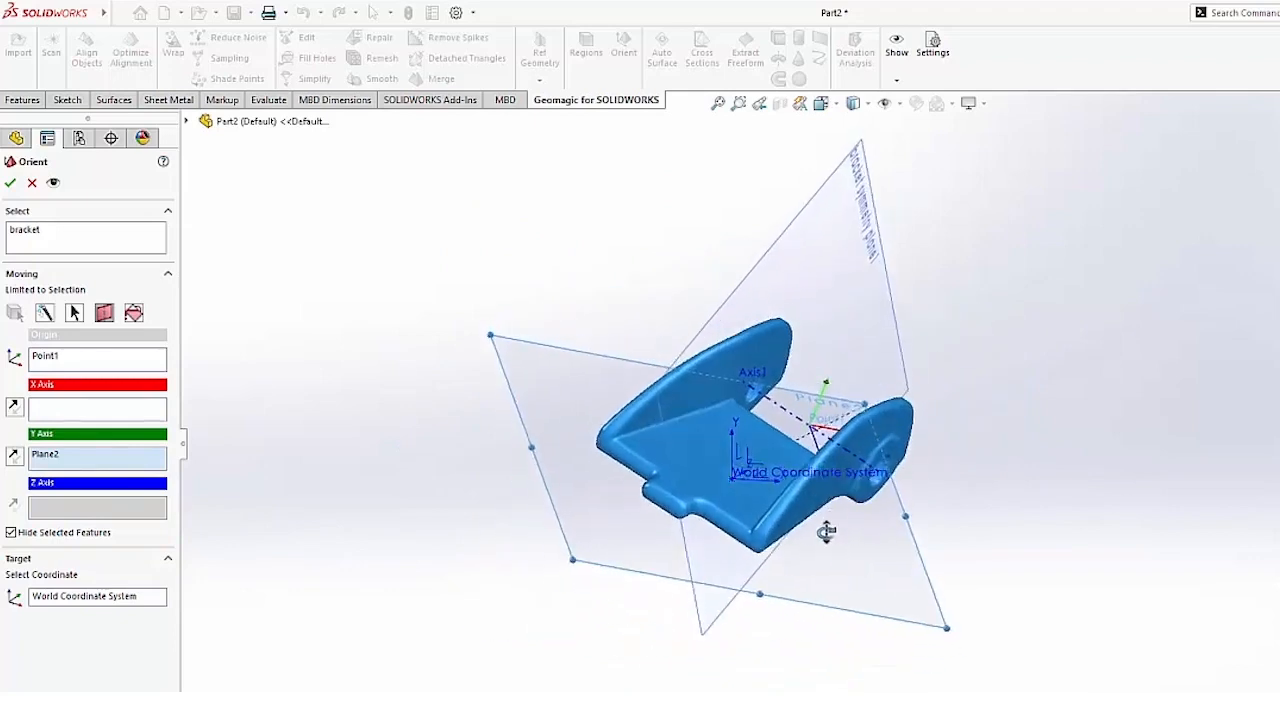
drag(824, 530, 820, 576)
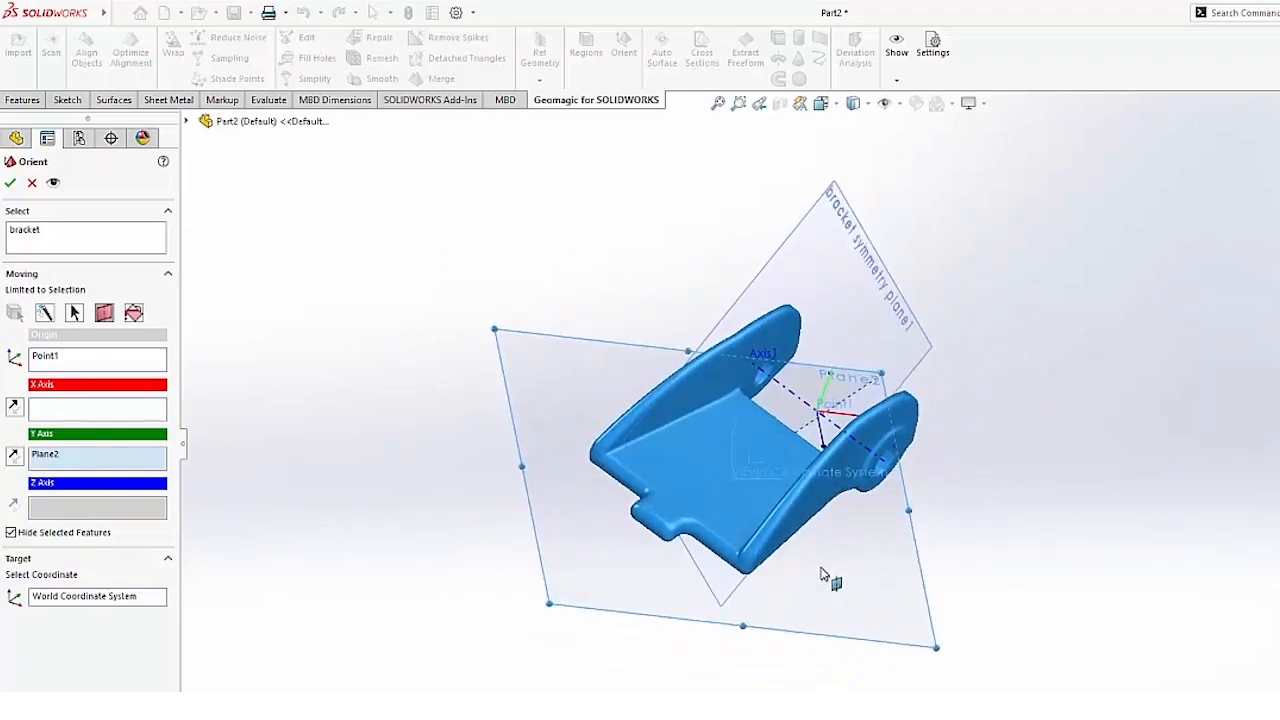
mouse_move(404, 528)
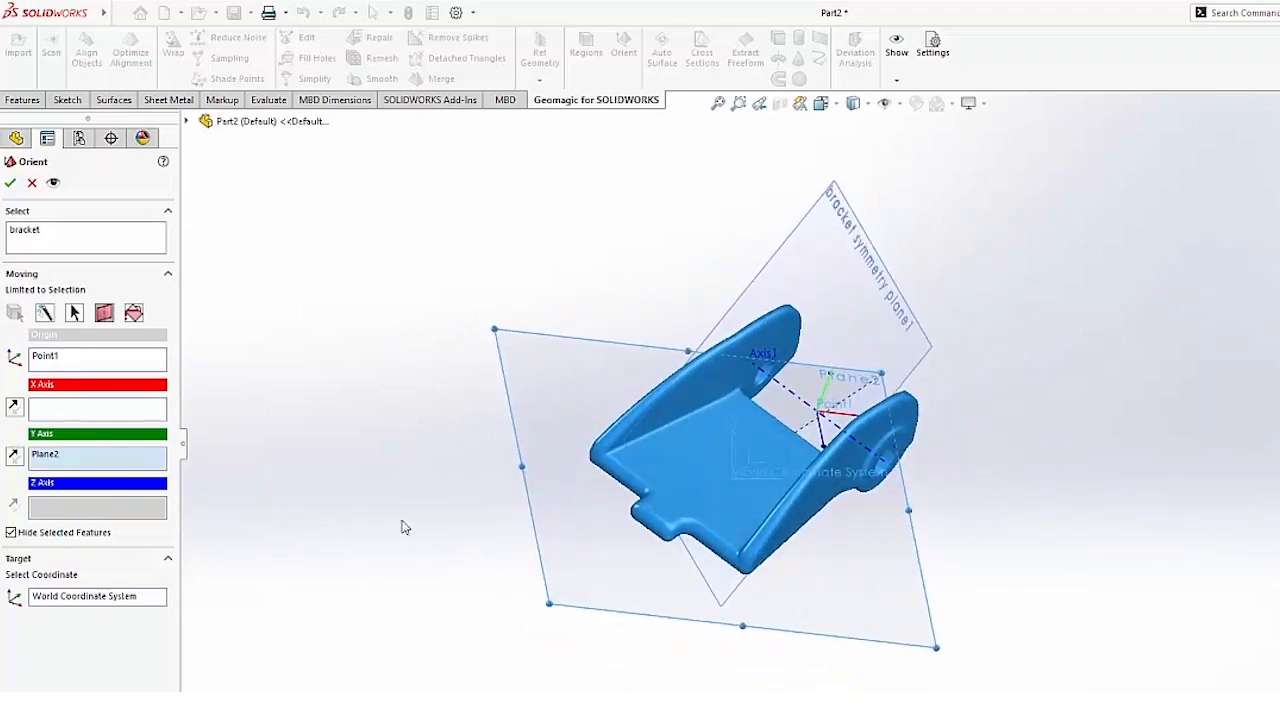
- Assign Axis1 as the Y-axis reference in the Orient setup and review the whole bracket
click(96, 410)
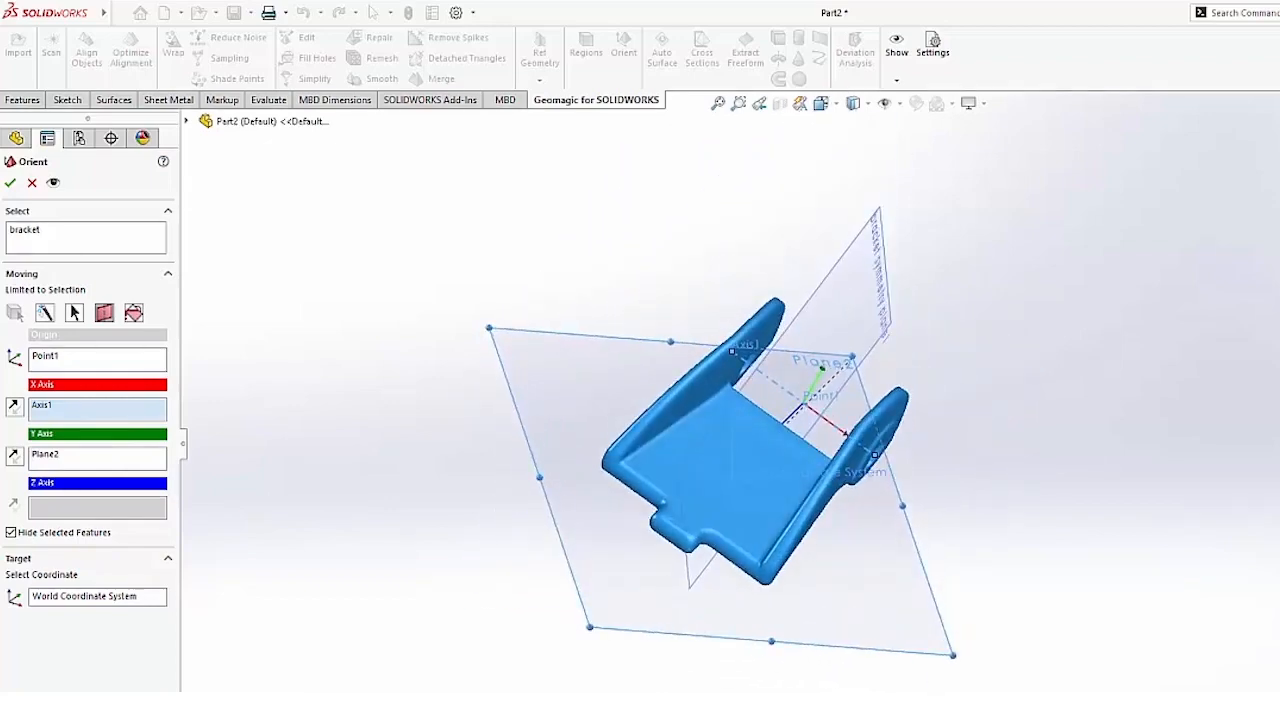
mouse_move(980, 616)
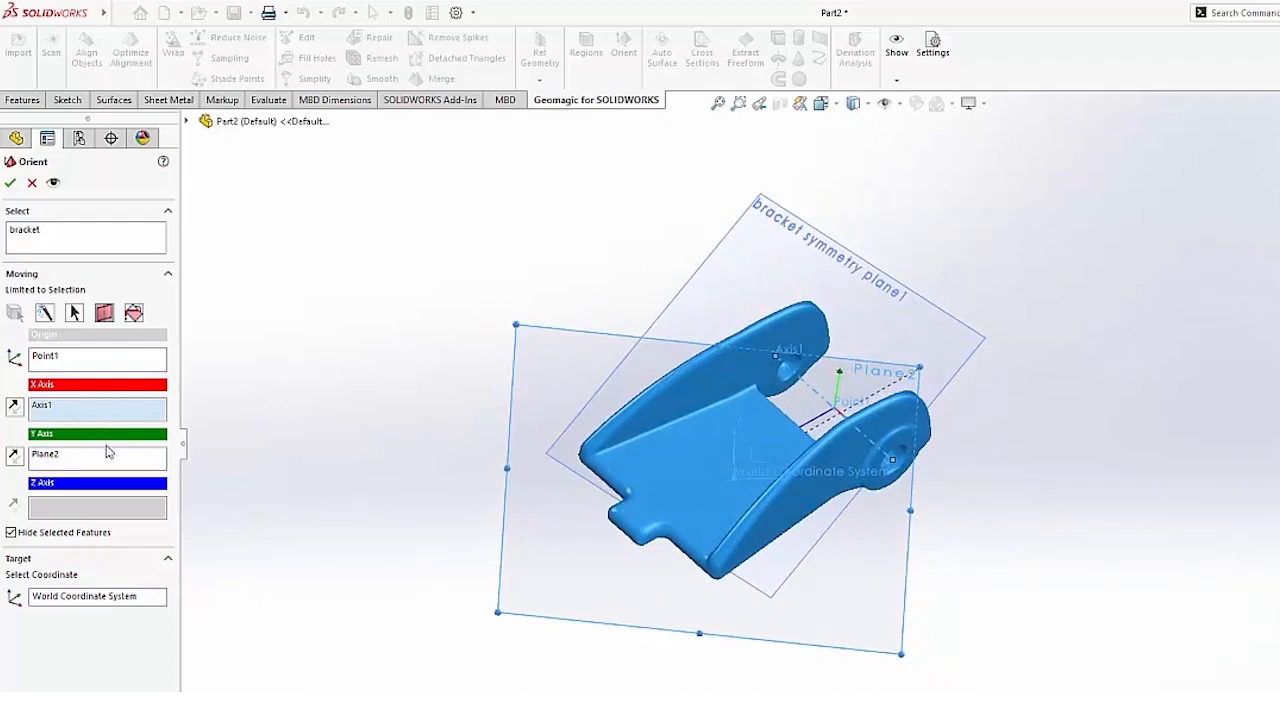
click(96, 404)
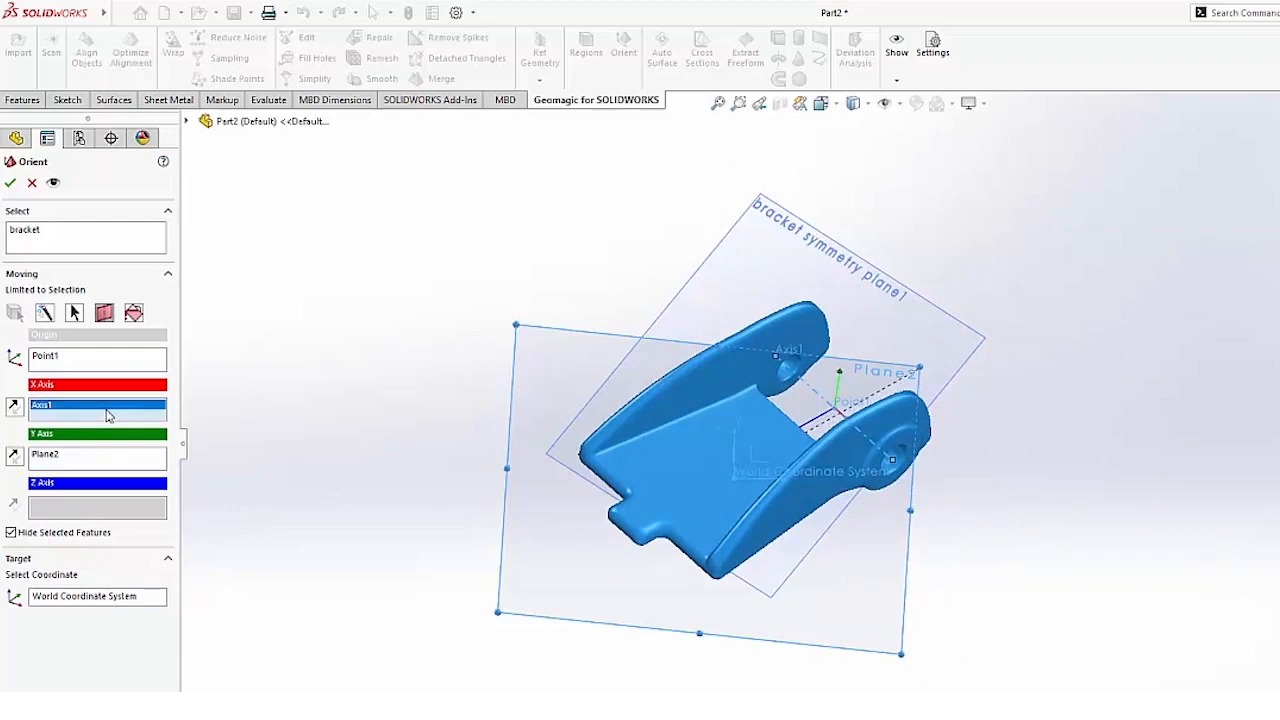
click(96, 460)
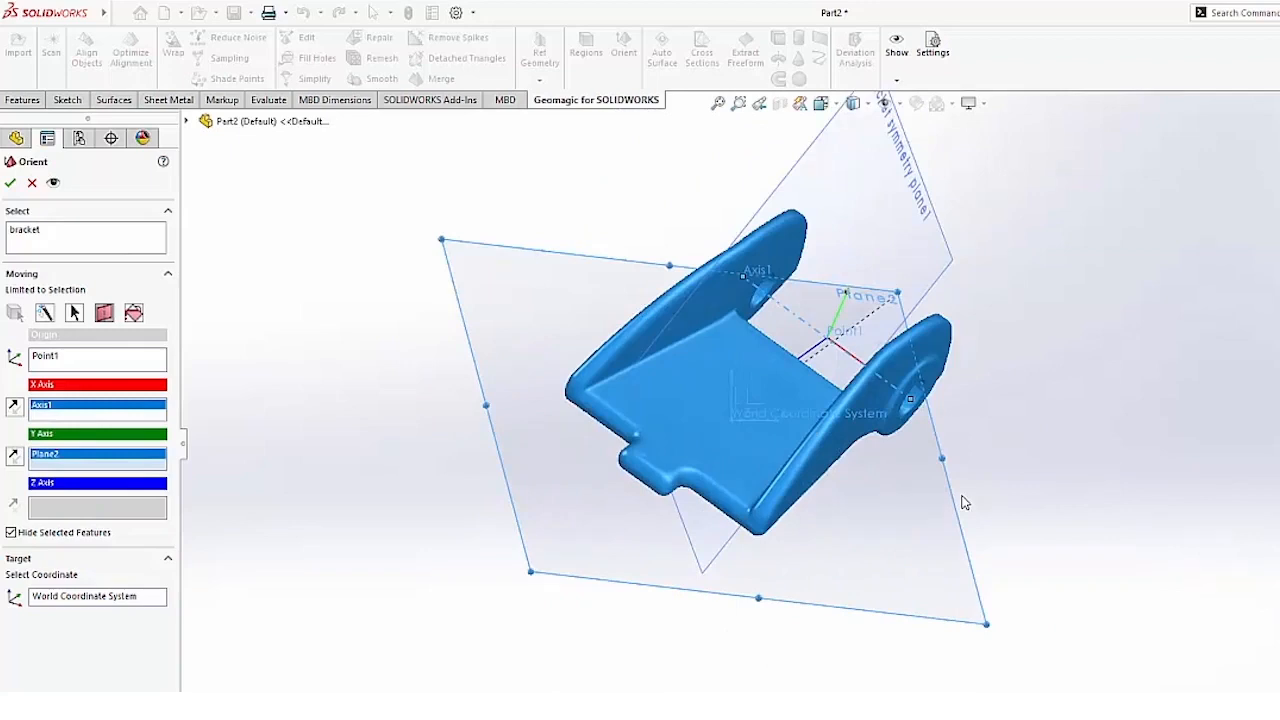
mouse_move(942, 450)
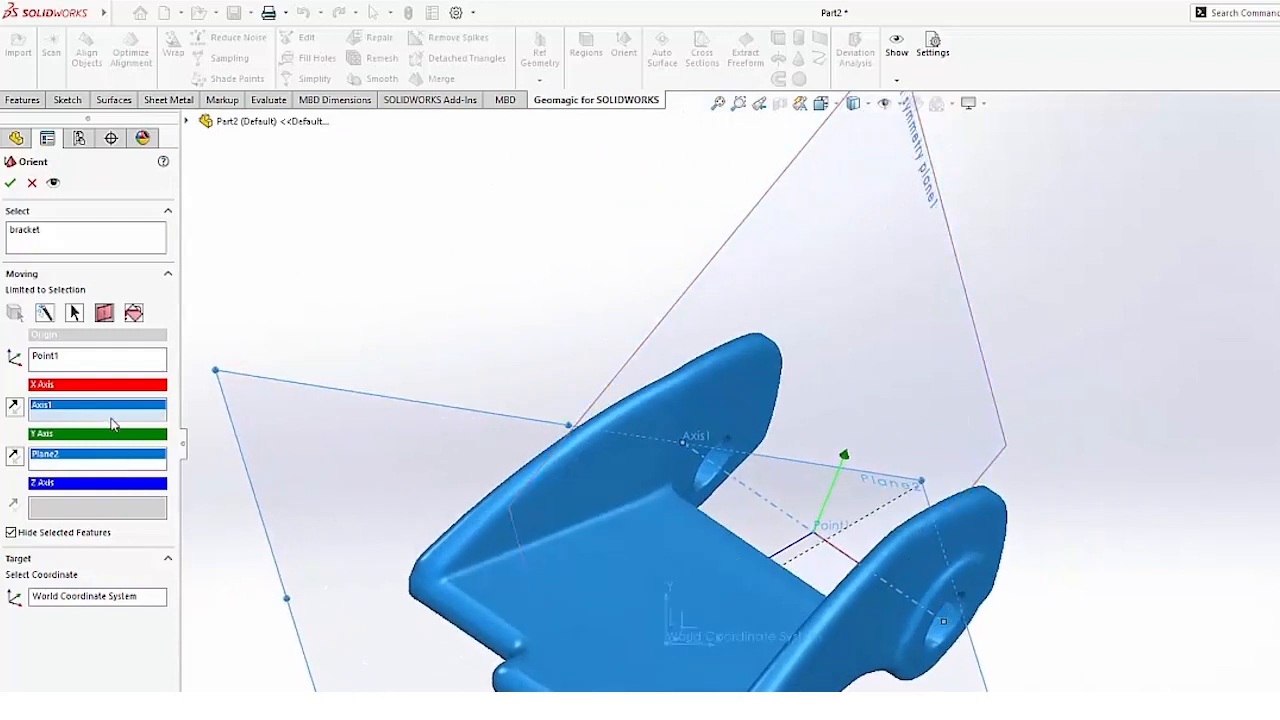
mouse_move(118, 424)
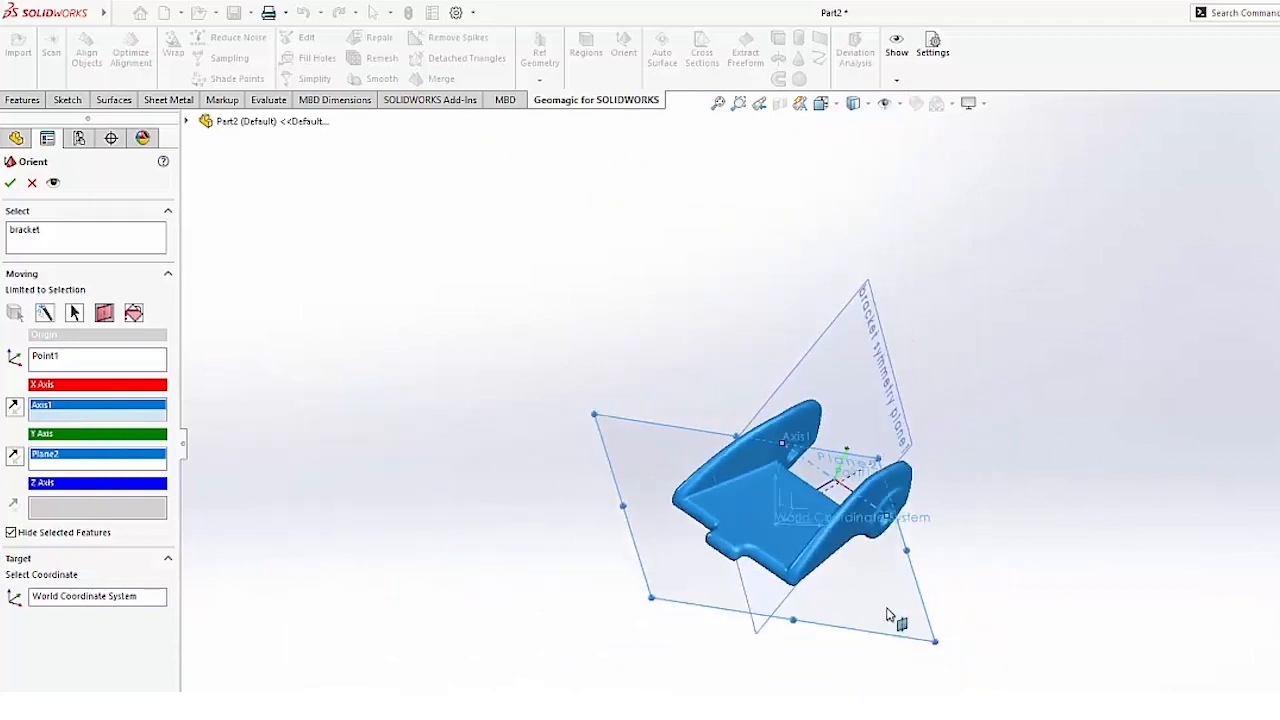
drag(890, 616, 976, 648)
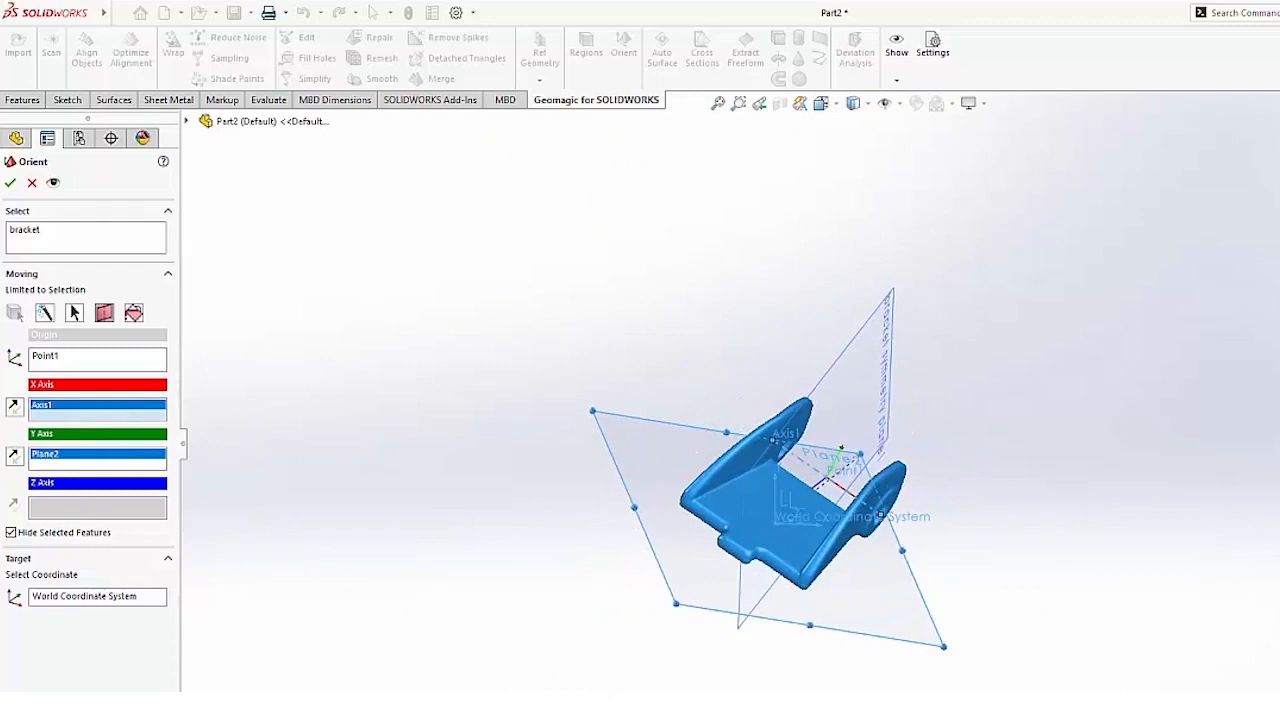
mouse_move(380, 488)
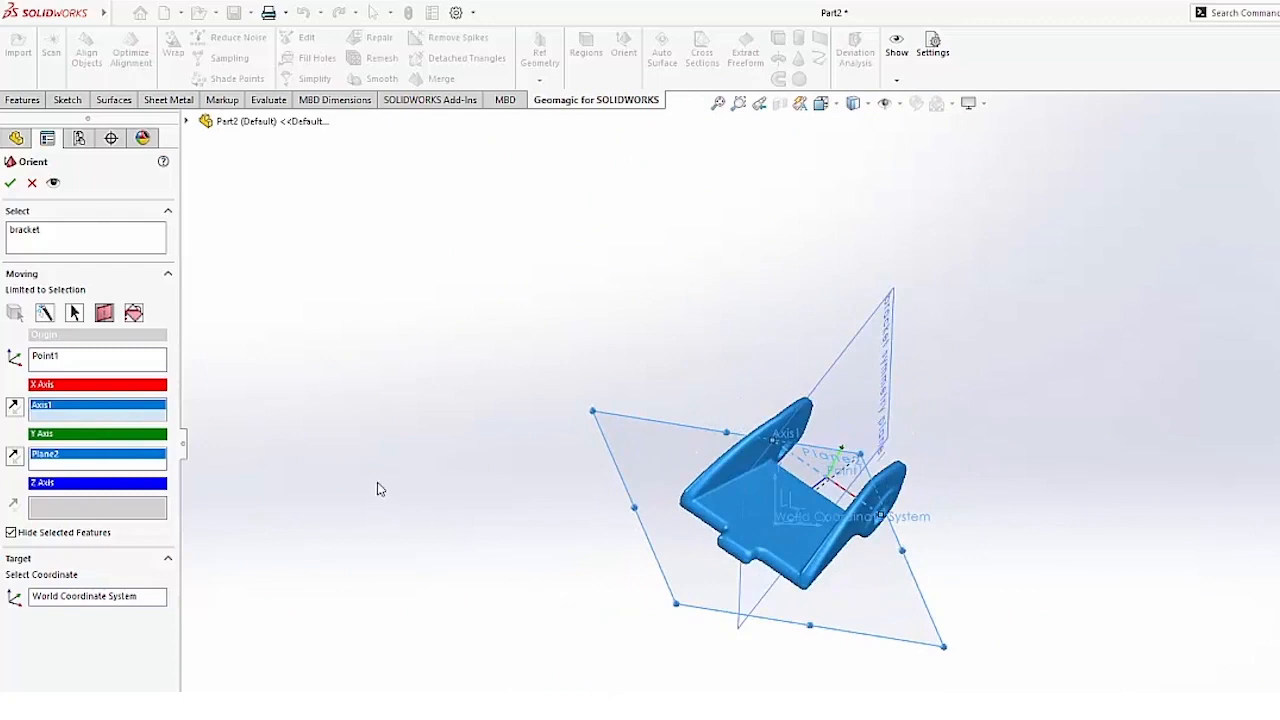
mouse_move(376, 326)
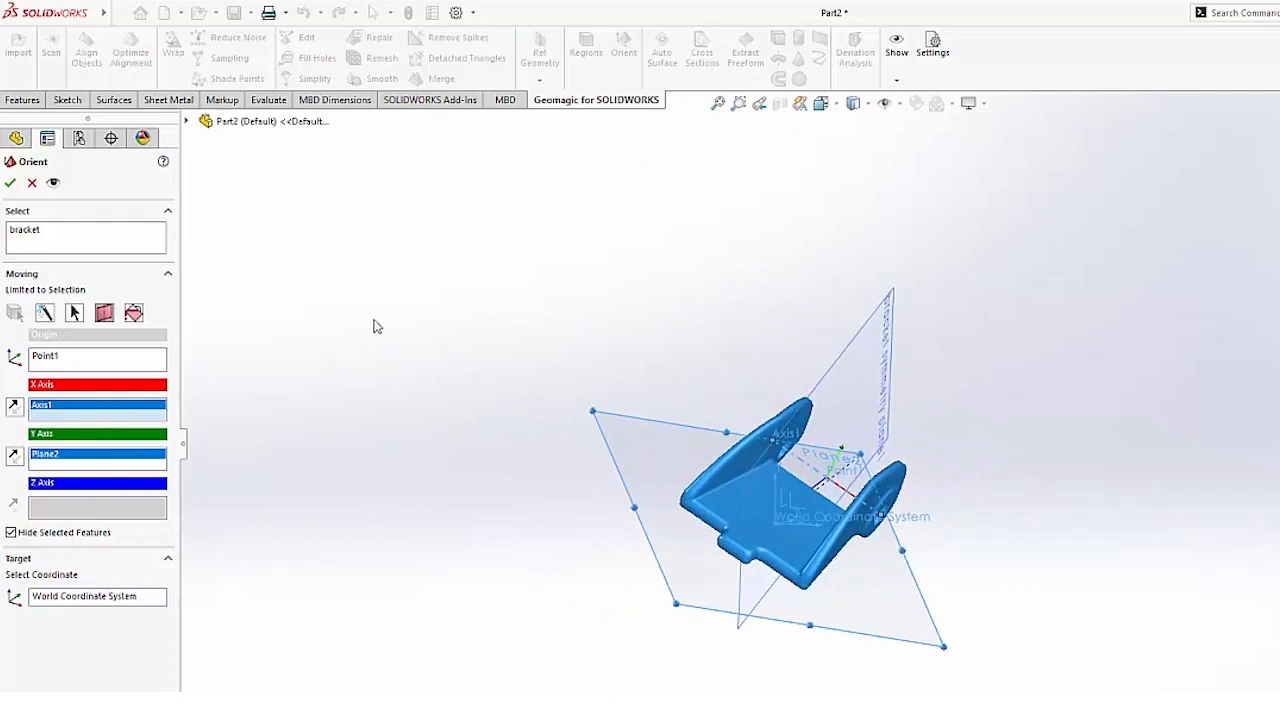
- Apply the Orient reorientation, then hide Axis1, the two planes and Point1
click(10, 182)
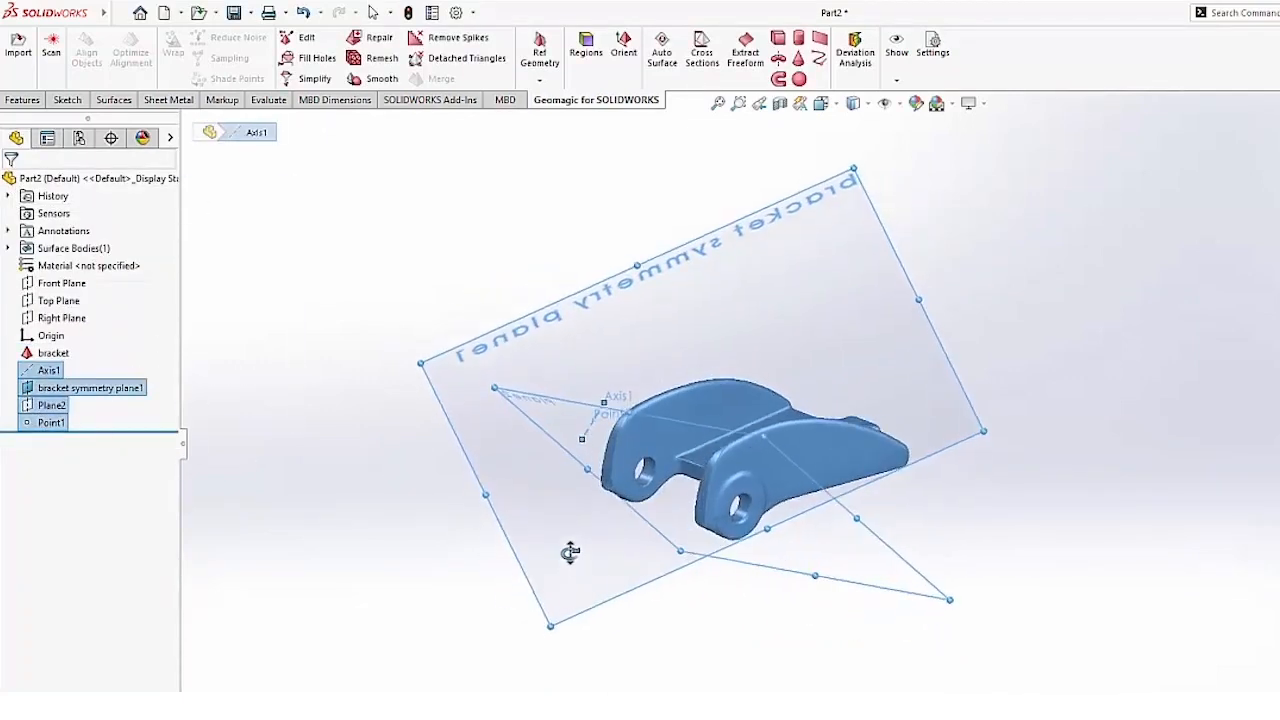
click(90, 388)
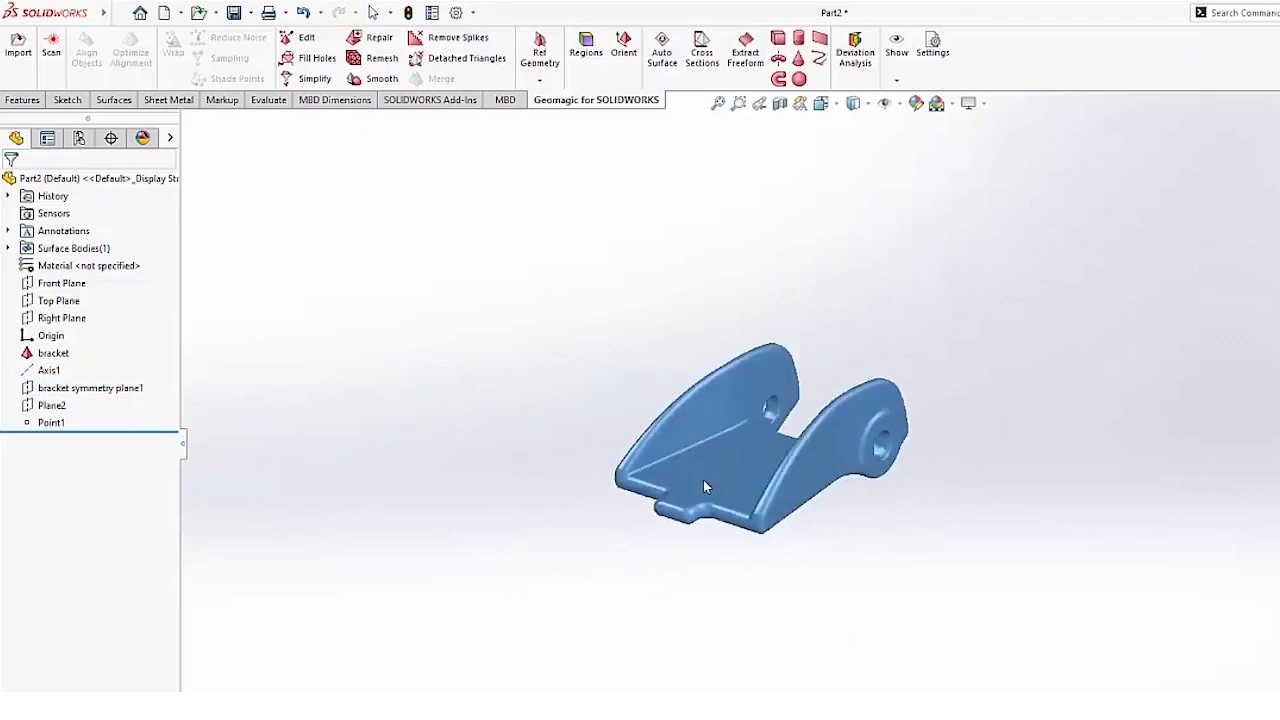
- Display the Front, Top and Right planes and orbit to verify the bracket's new alignment
click(60, 284)
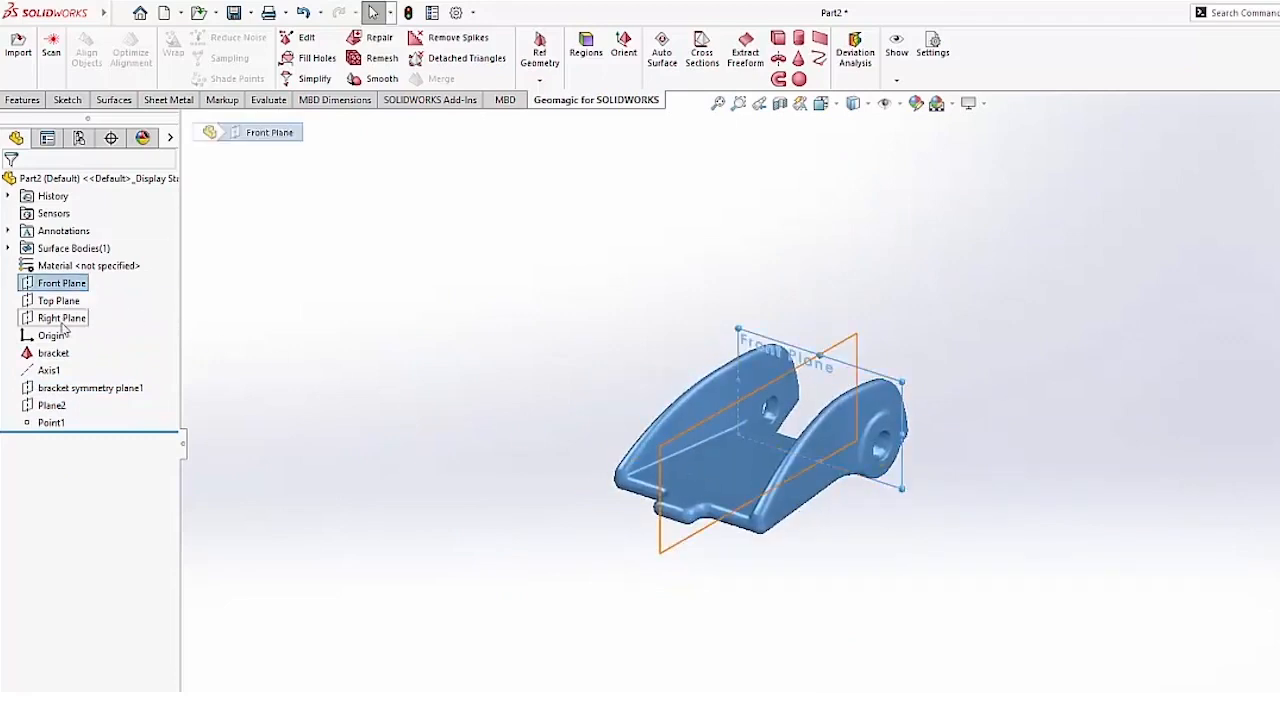
click(60, 316)
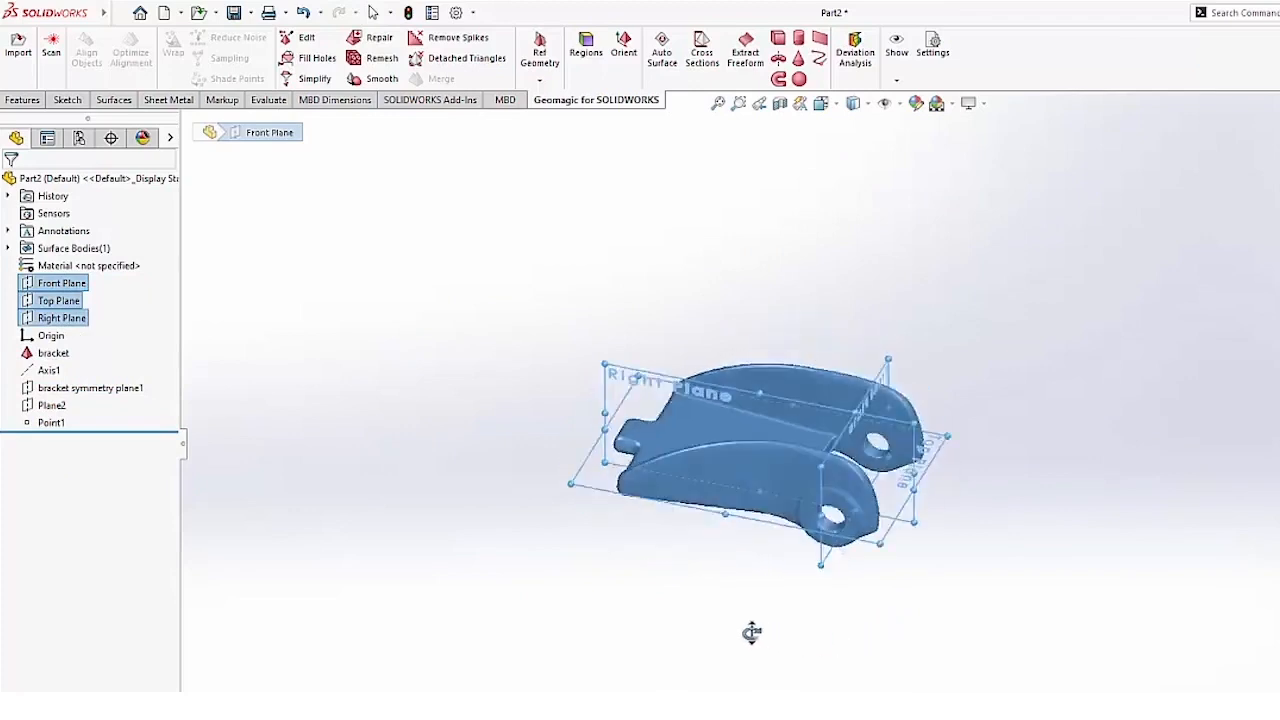
drag(752, 632, 940, 612)
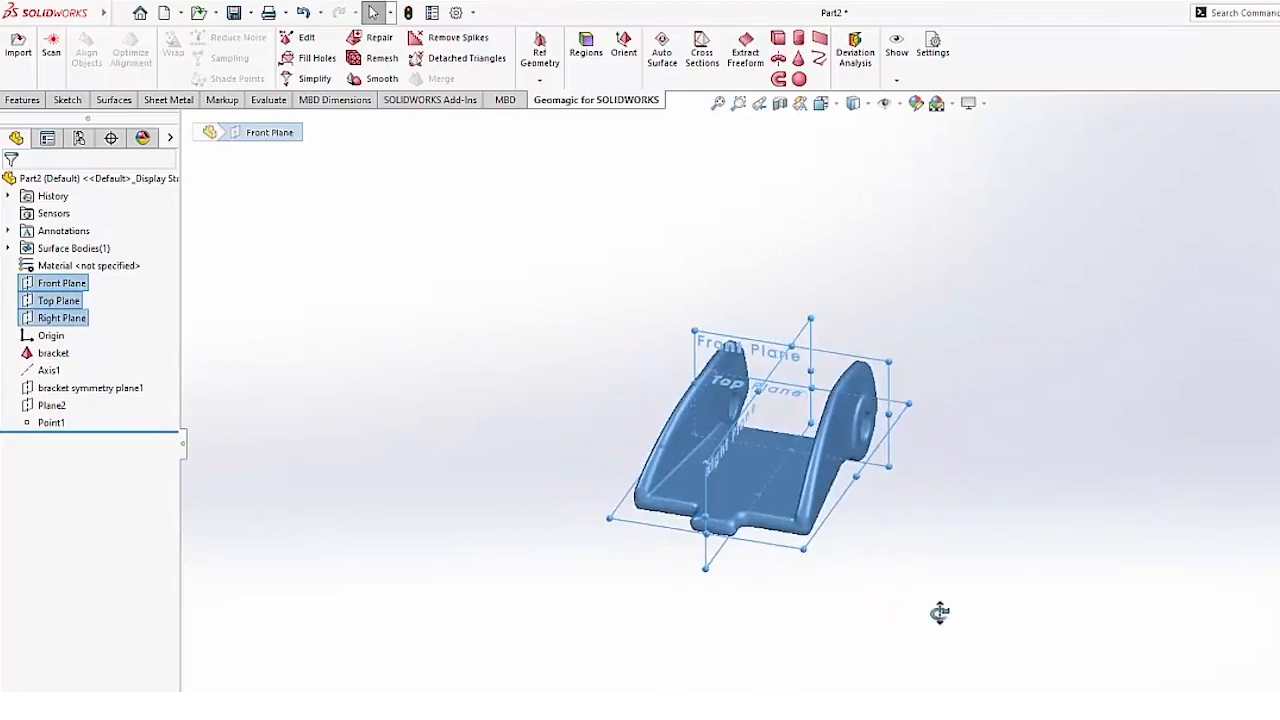
drag(780, 440, 760, 430)
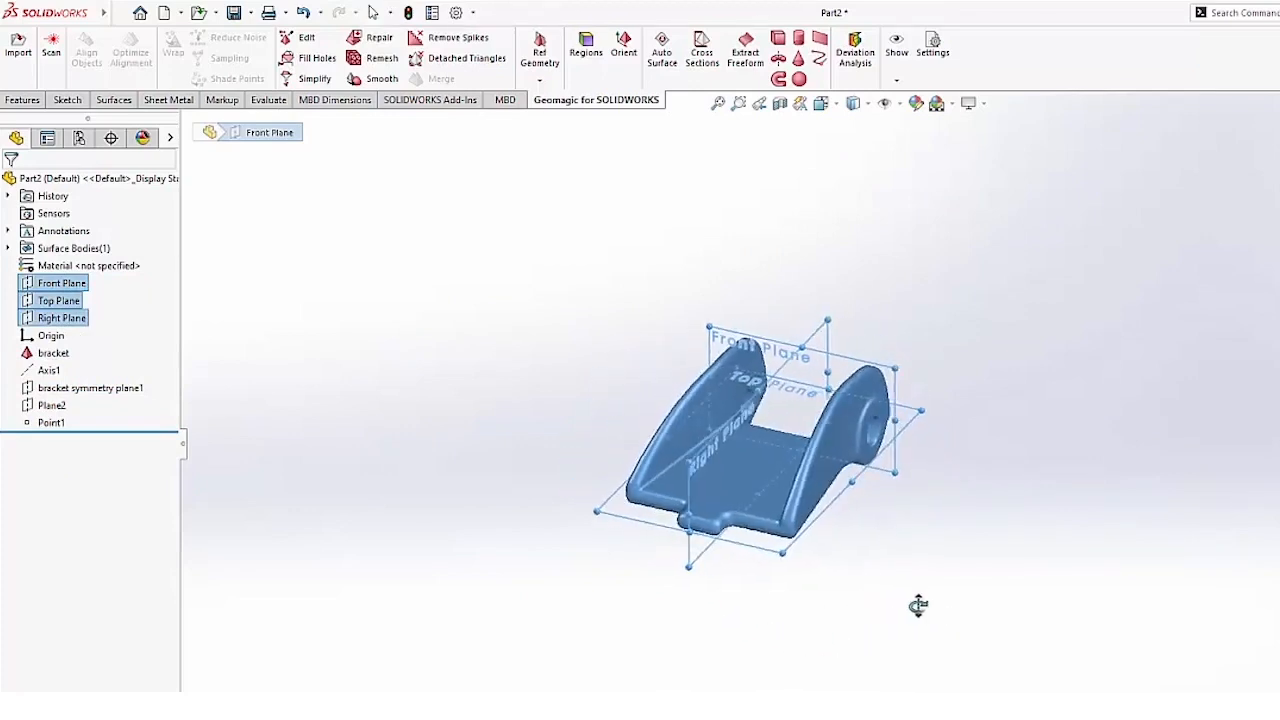
drag(918, 604, 824, 568)
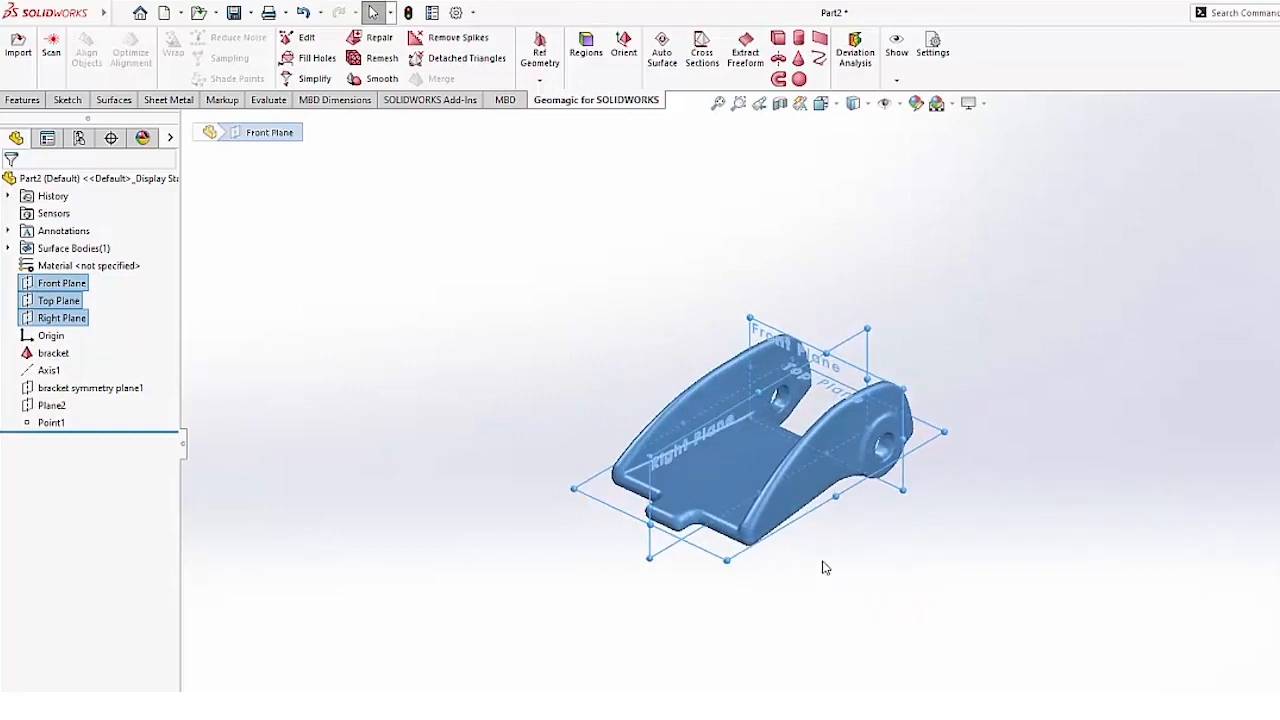